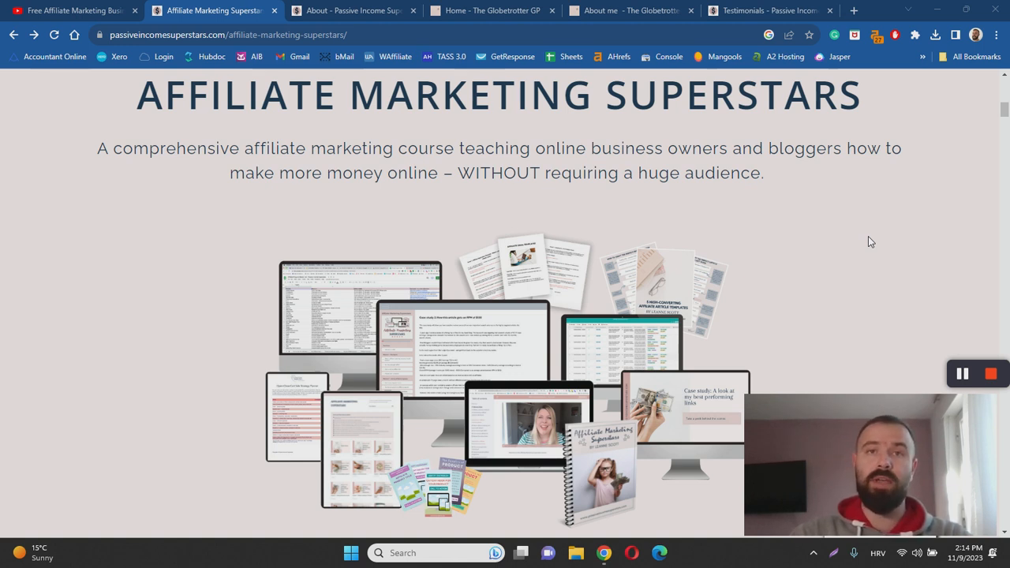
mouse_move(805, 228)
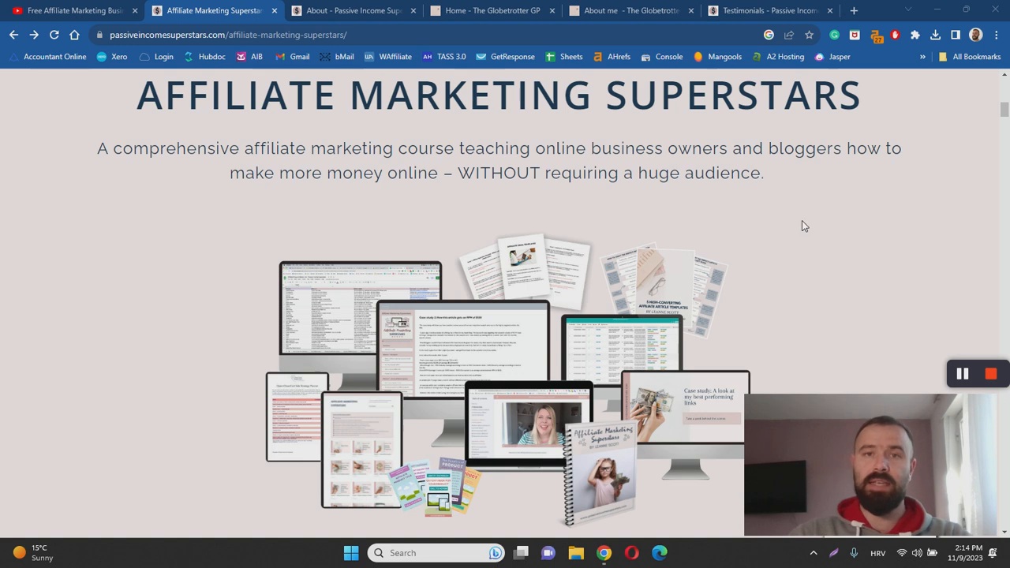
Step: Scroll the sales page from the headline down to the 'How would you like to see results like this?' earnings section
scroll(down, 3)
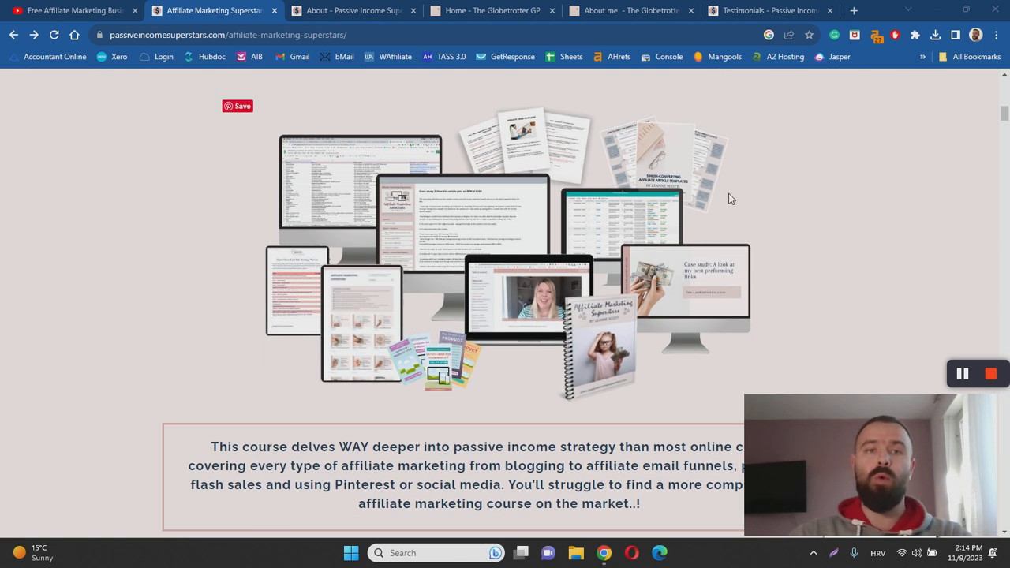
scroll(down, 3)
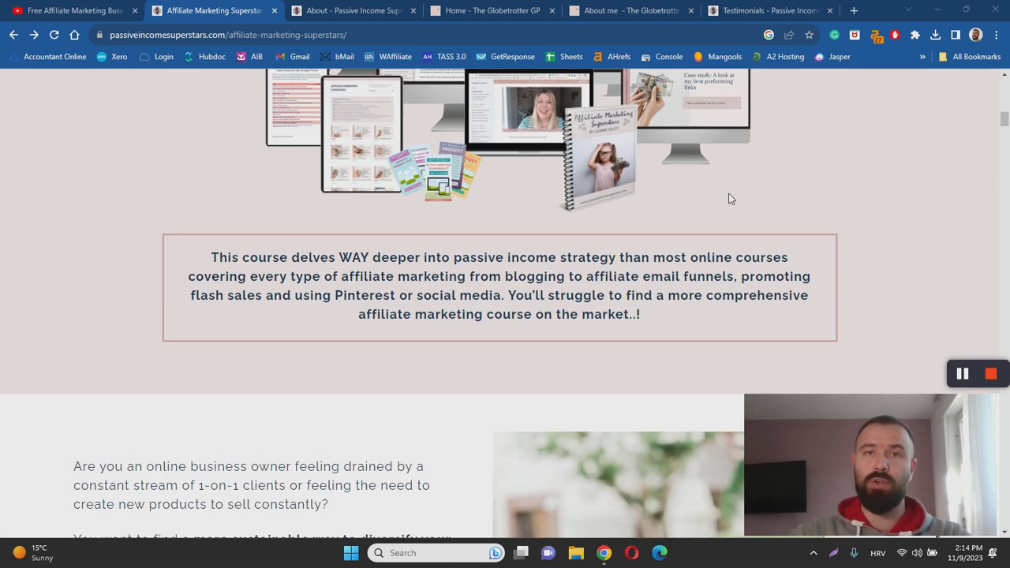
scroll(down, 3)
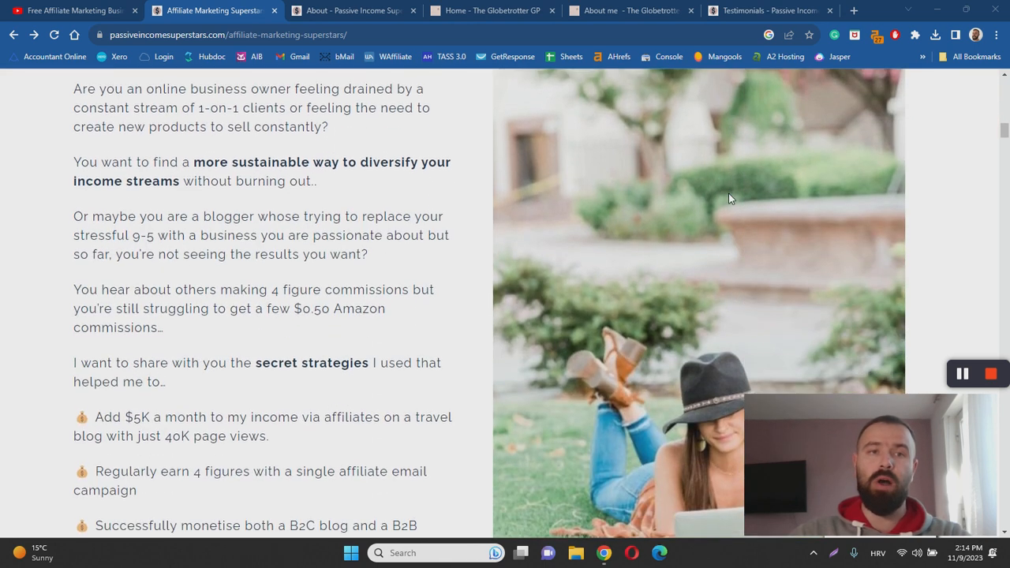
scroll(down, 3)
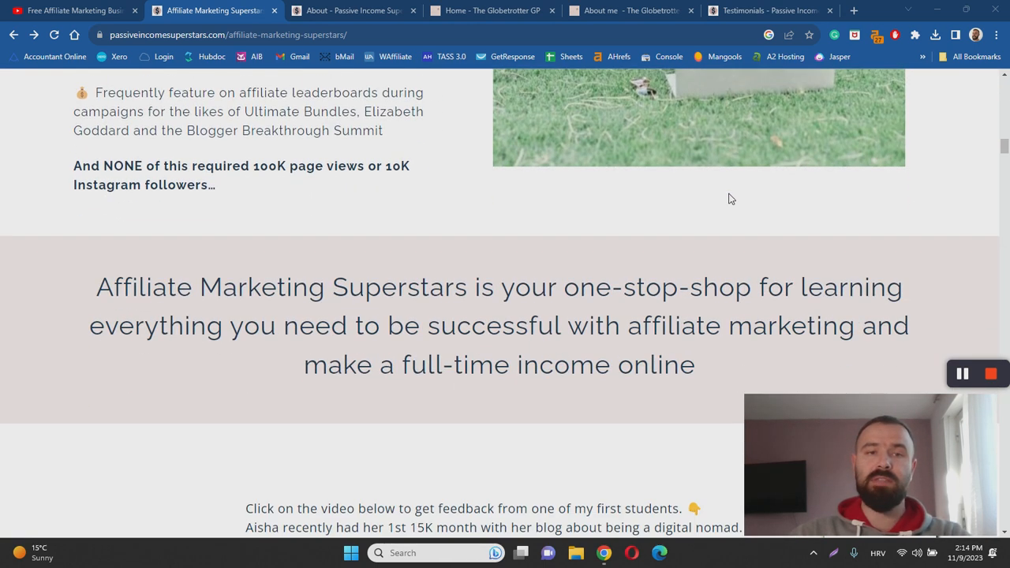
scroll(down, 3)
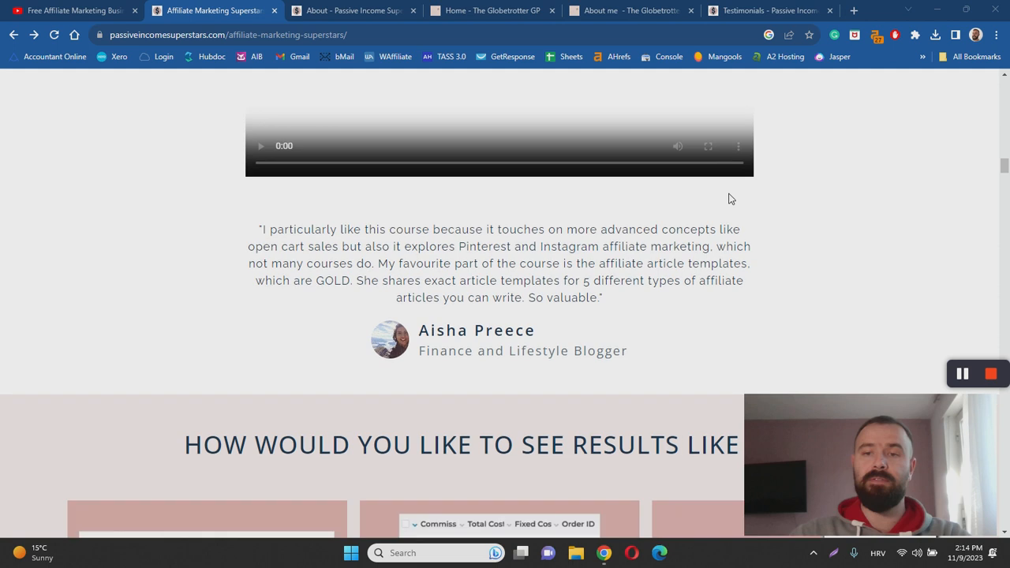
scroll(down, 3)
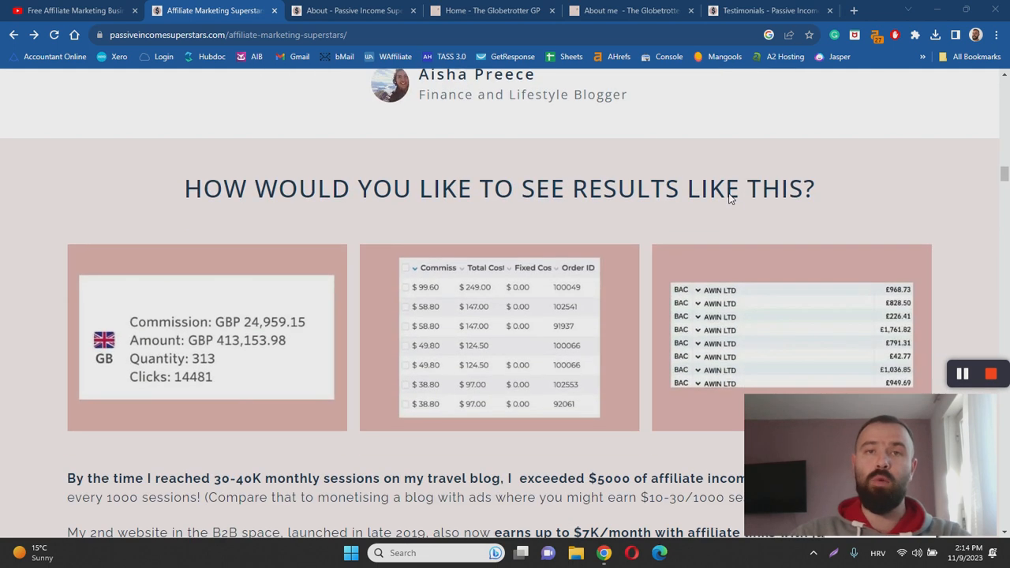
mouse_move(616, 77)
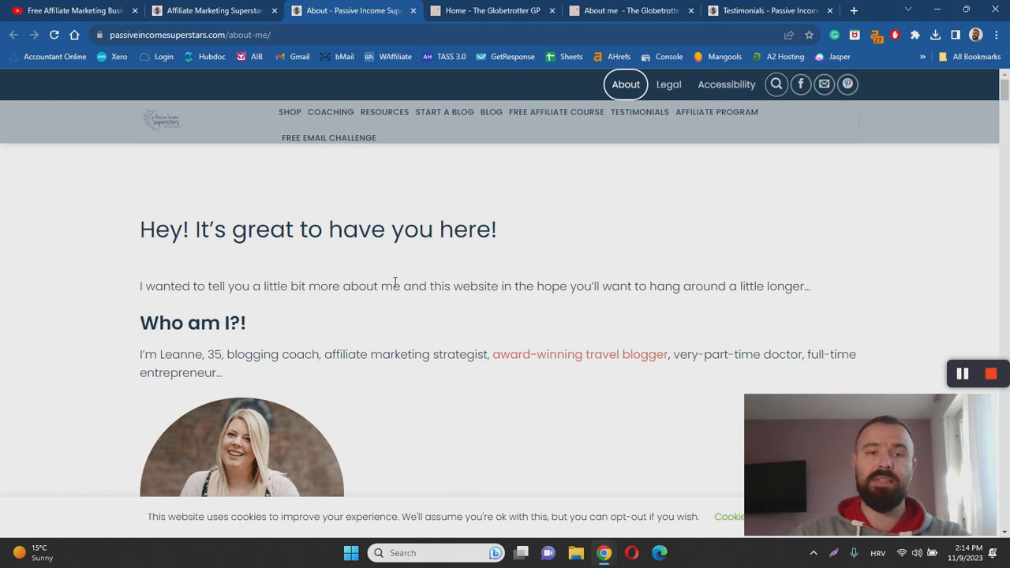
Step: Skim Leanne's About me page, then bring up The Globetrotter GP home page
scroll(down, 3)
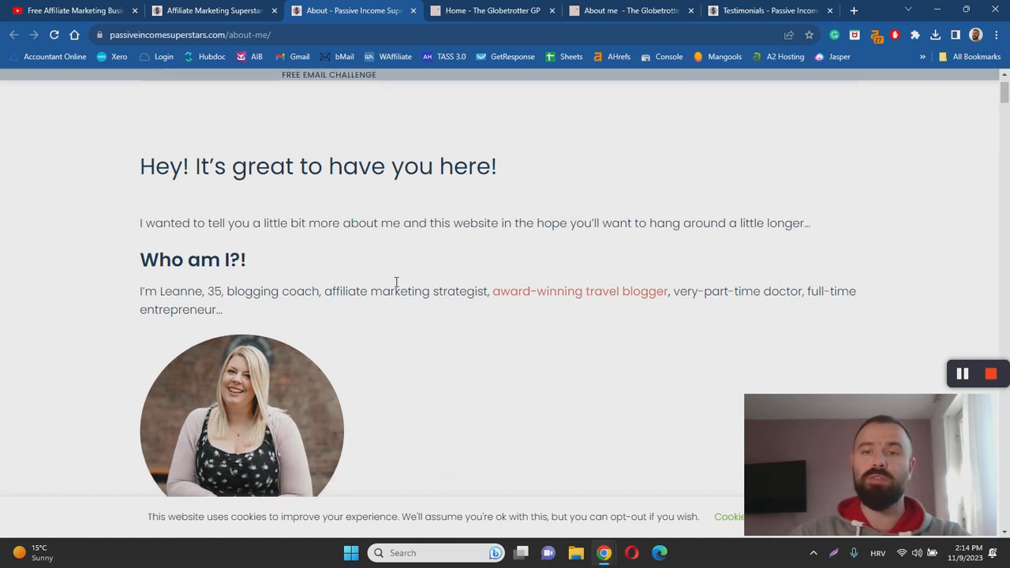
mouse_move(398, 286)
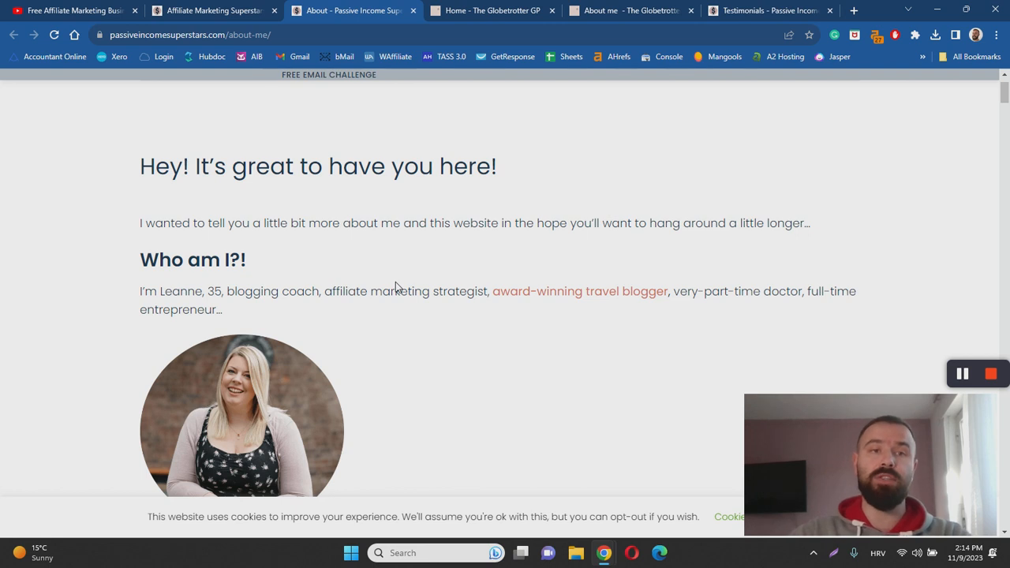
scroll(down, 3)
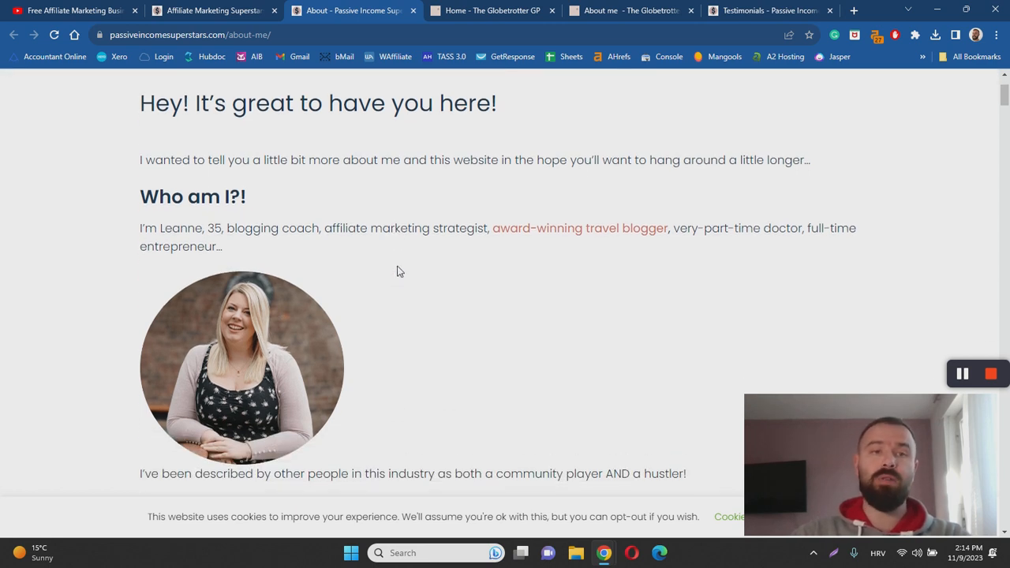
mouse_move(407, 207)
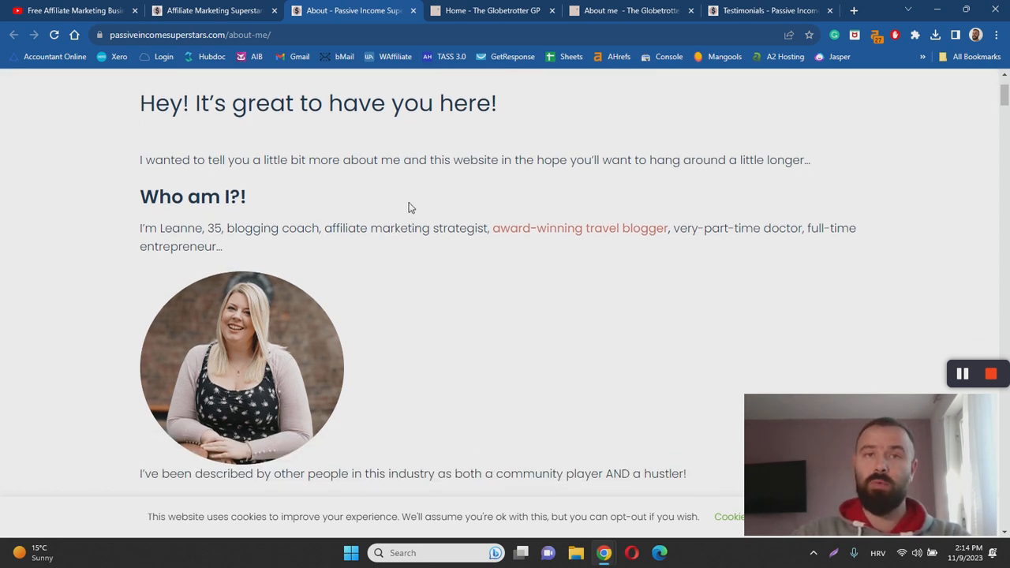
click(493, 9)
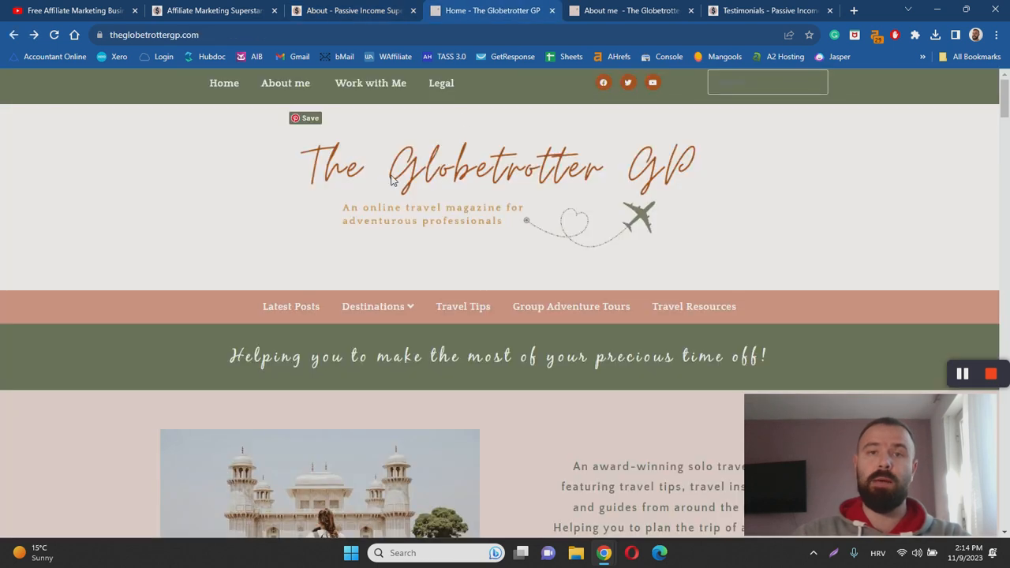
mouse_move(418, 206)
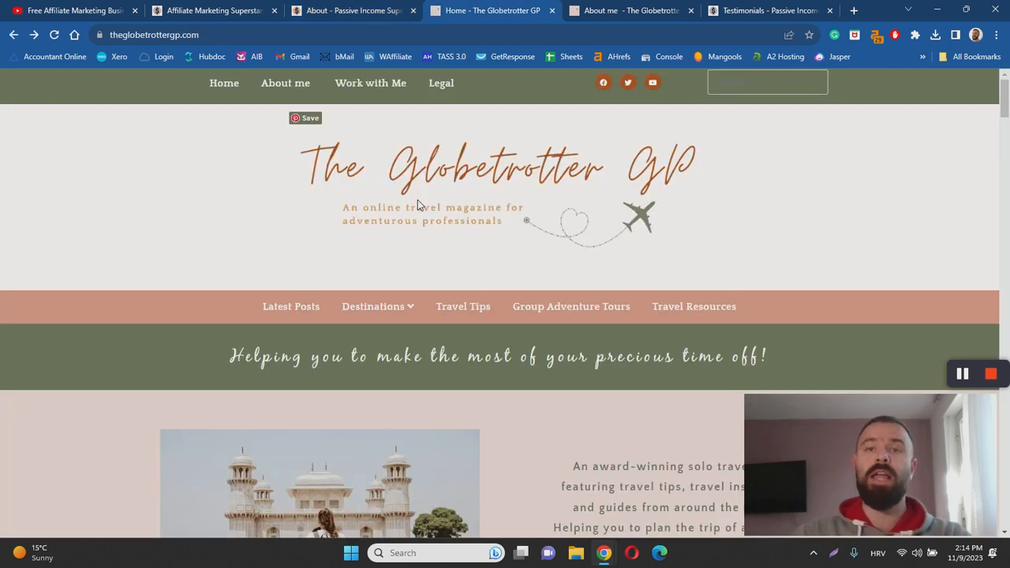
scroll(down, 3)
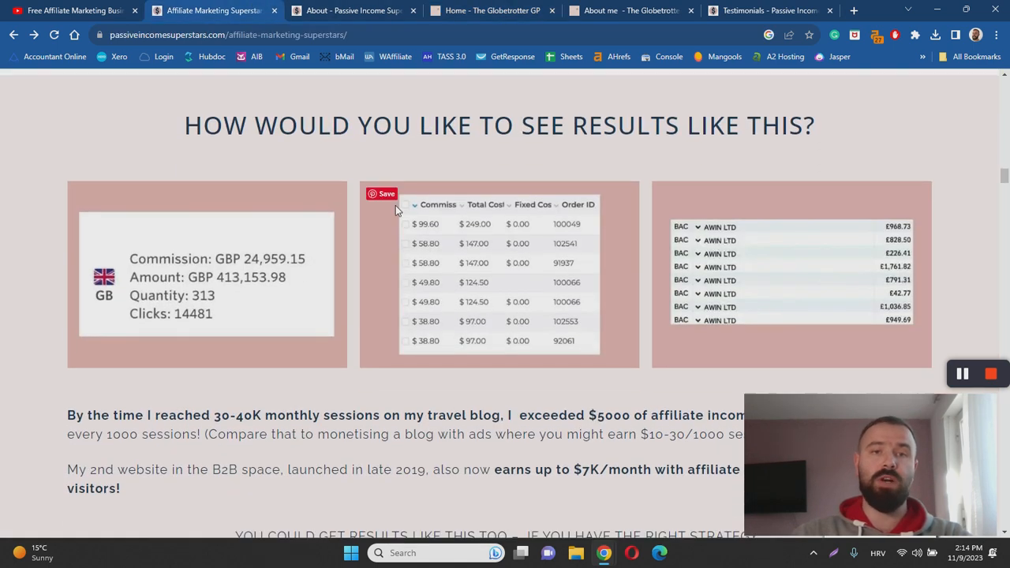
Step: Read the sales page through results, course audience and testimonials, then show the Testimonial Hub page
scroll(down, 3)
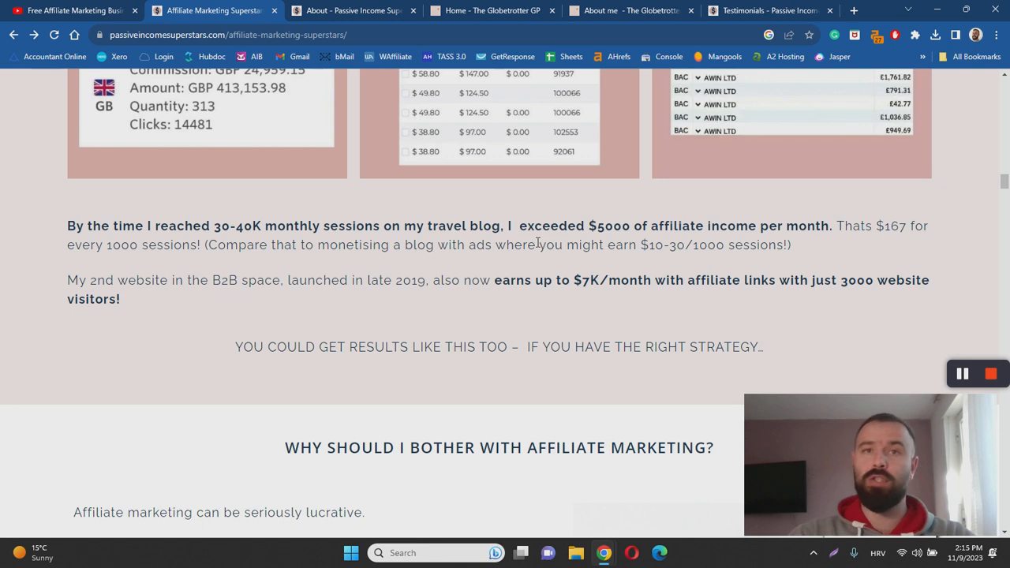
scroll(down, 3)
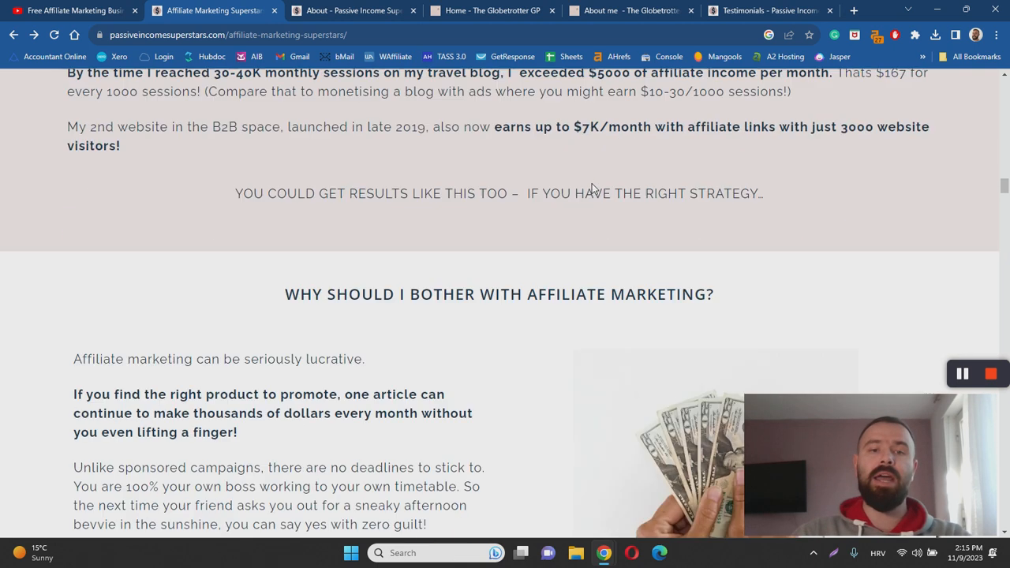
scroll(down, 3)
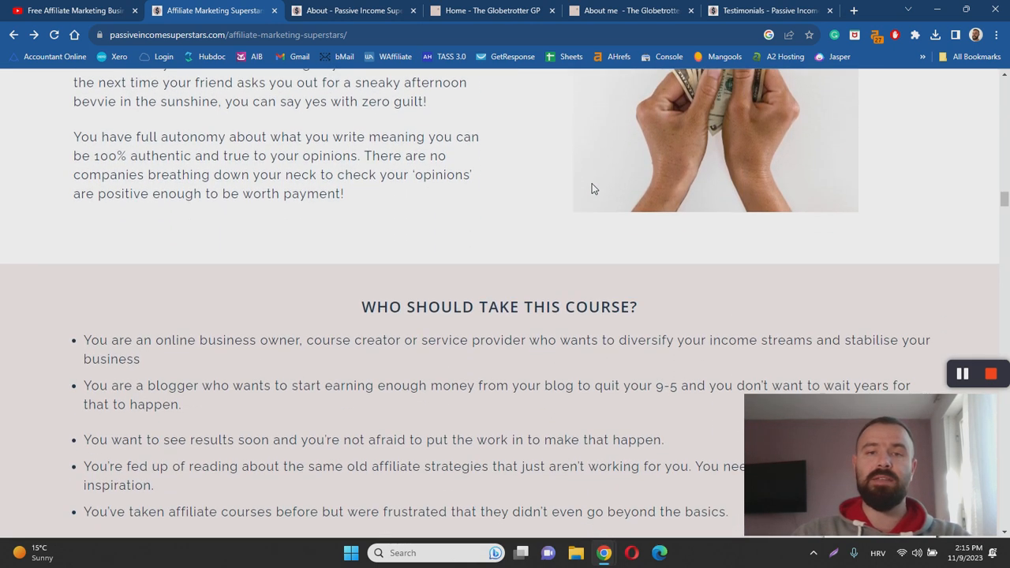
scroll(up, 3)
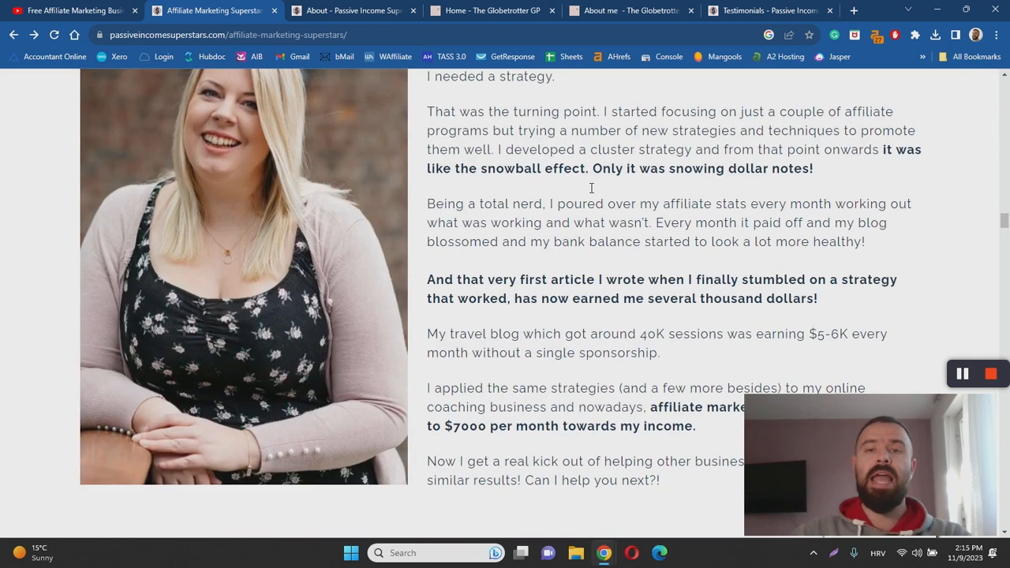
scroll(down, 3)
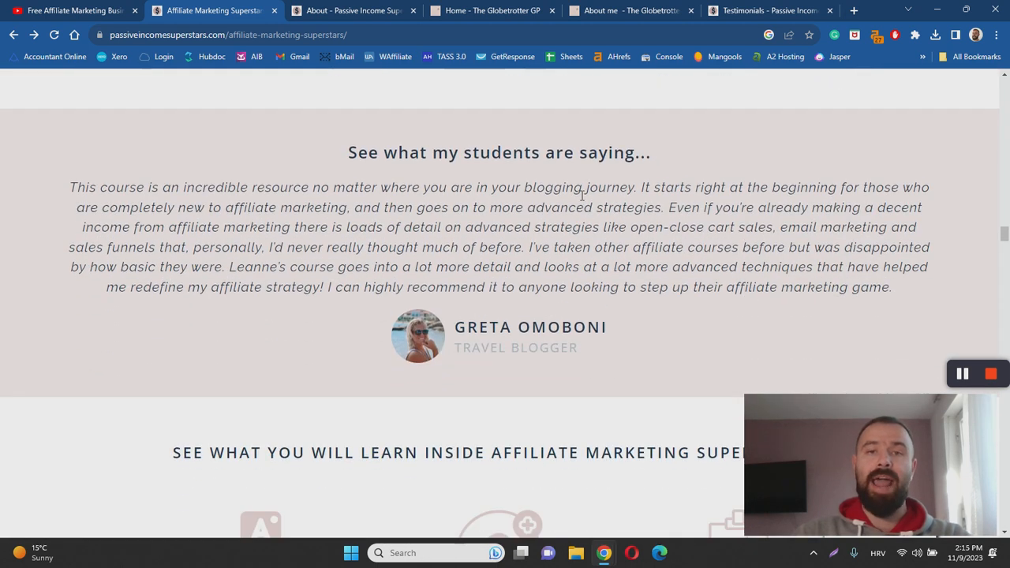
mouse_move(534, 209)
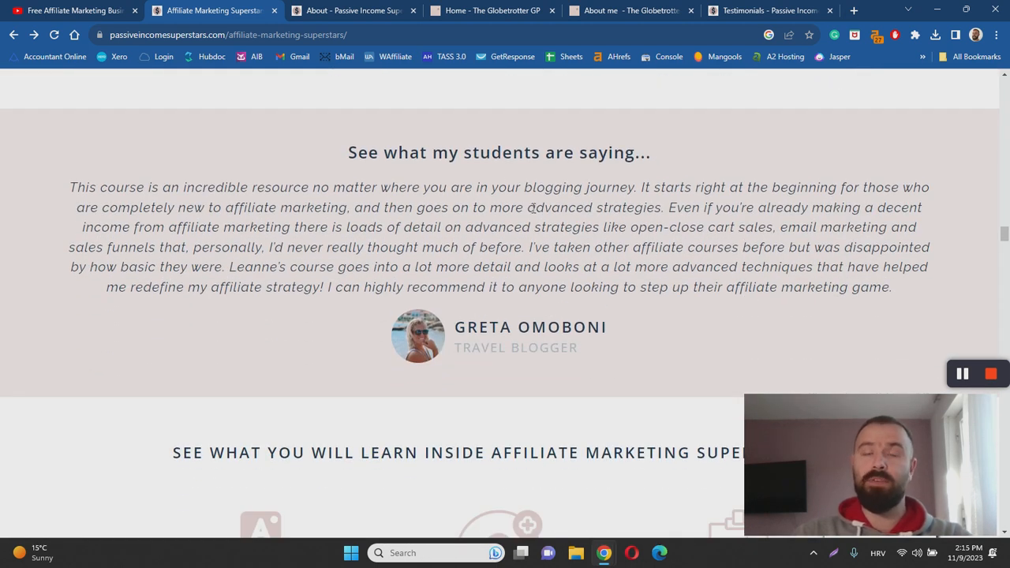
mouse_move(490, 208)
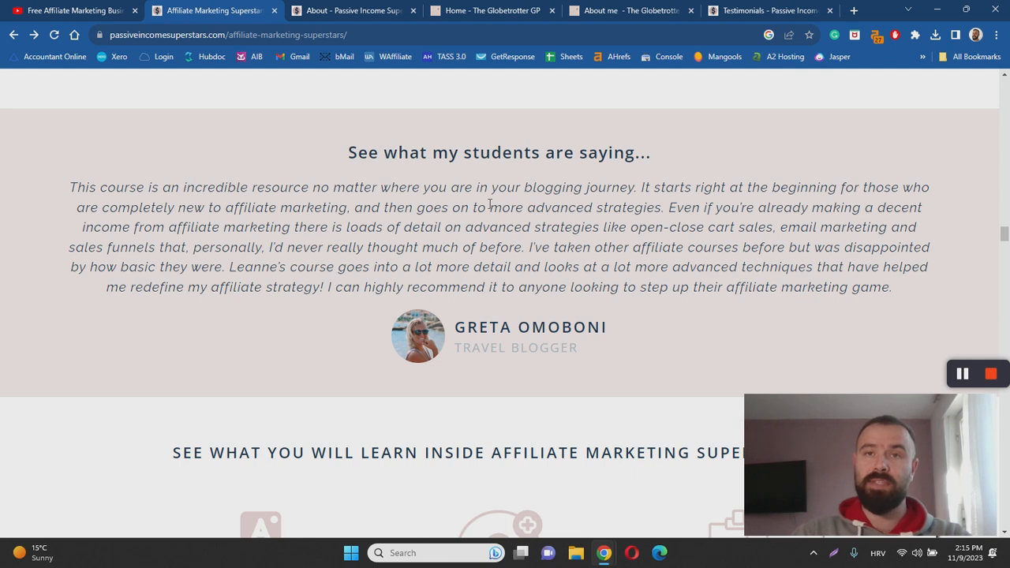
click(765, 10)
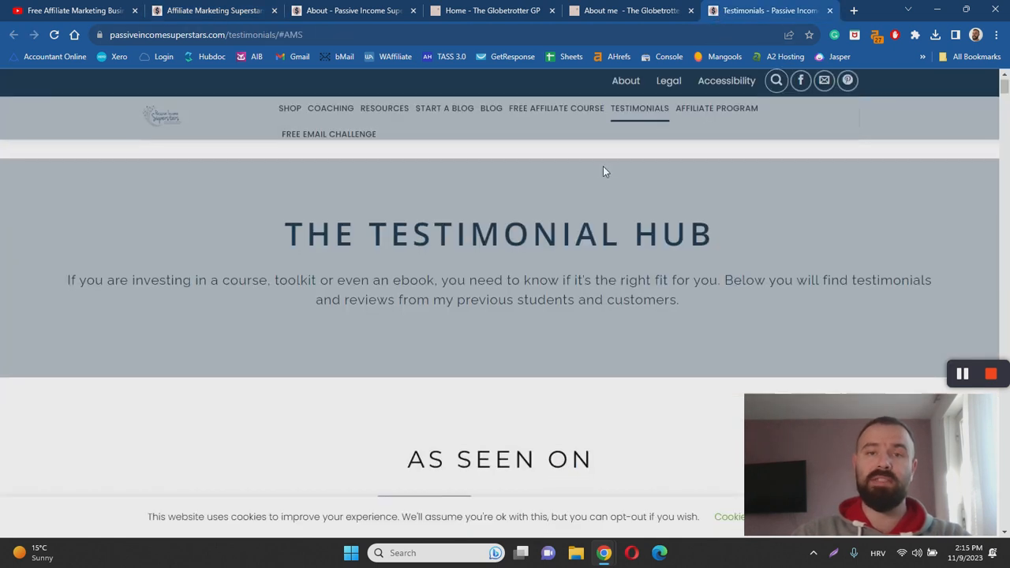
Step: Read through the Testimonial Hub student reviews, then return to the Affiliate Marketing Superstars sales page
scroll(down, 3)
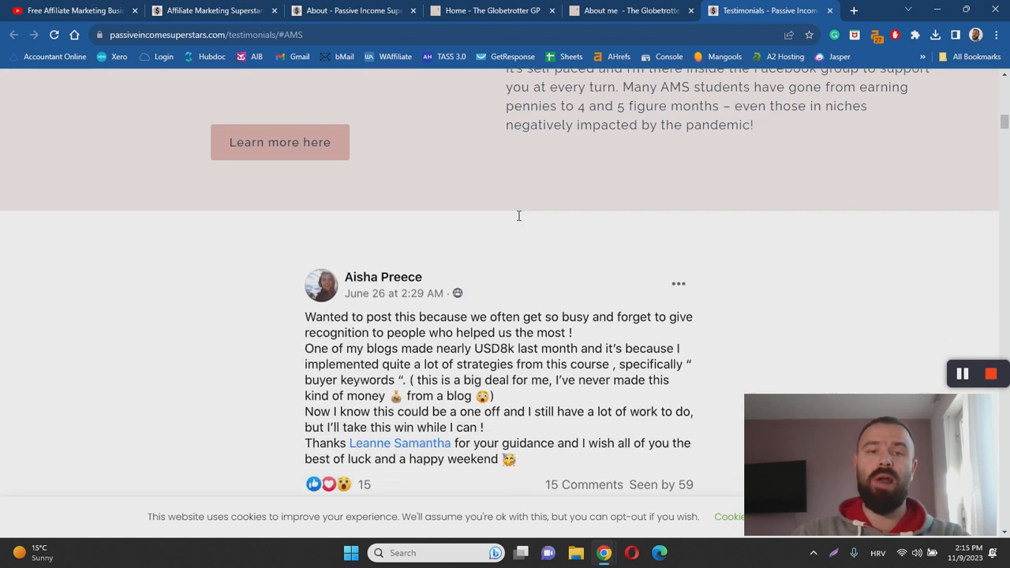
scroll(down, 3)
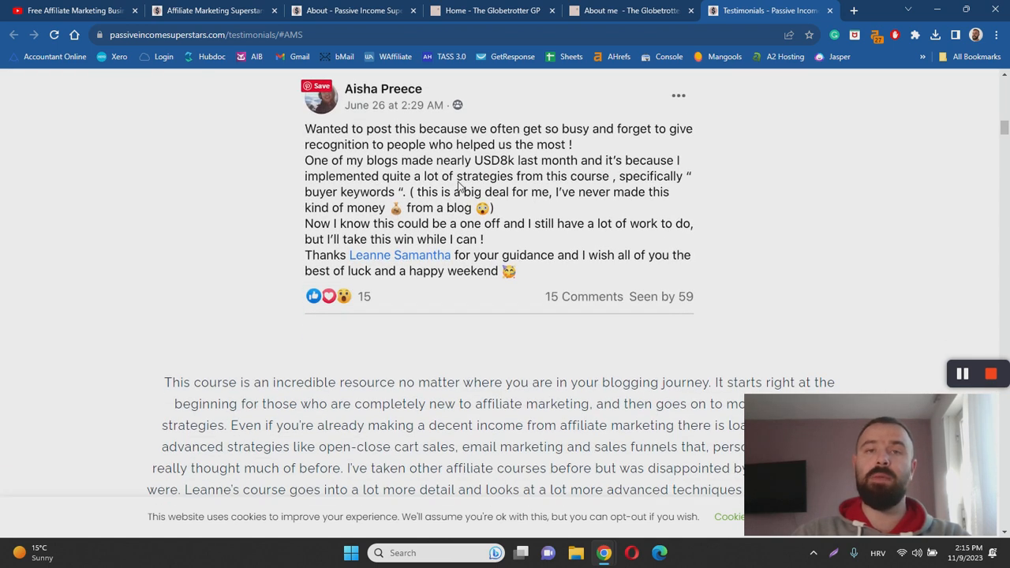
scroll(down, 3)
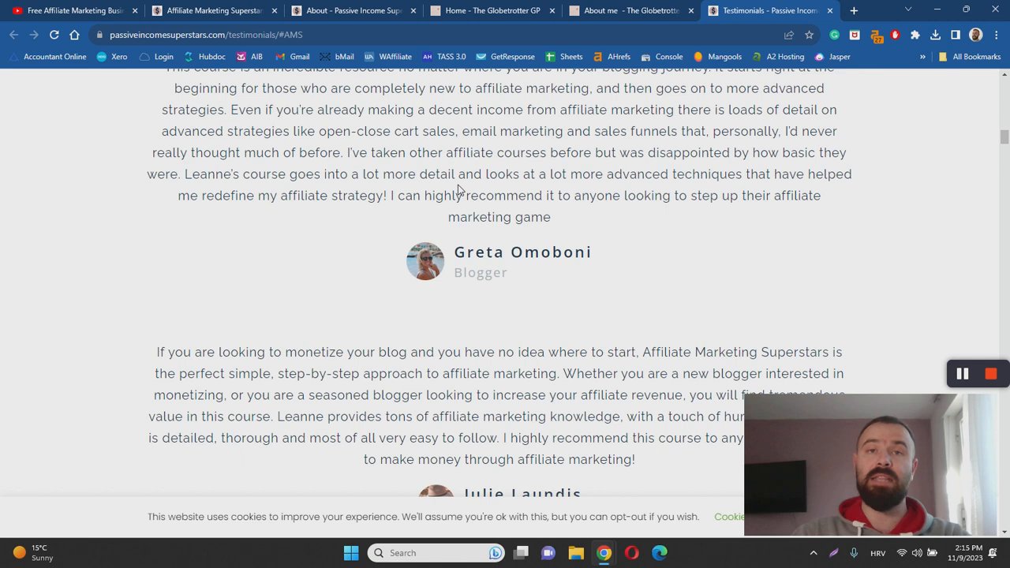
scroll(down, 3)
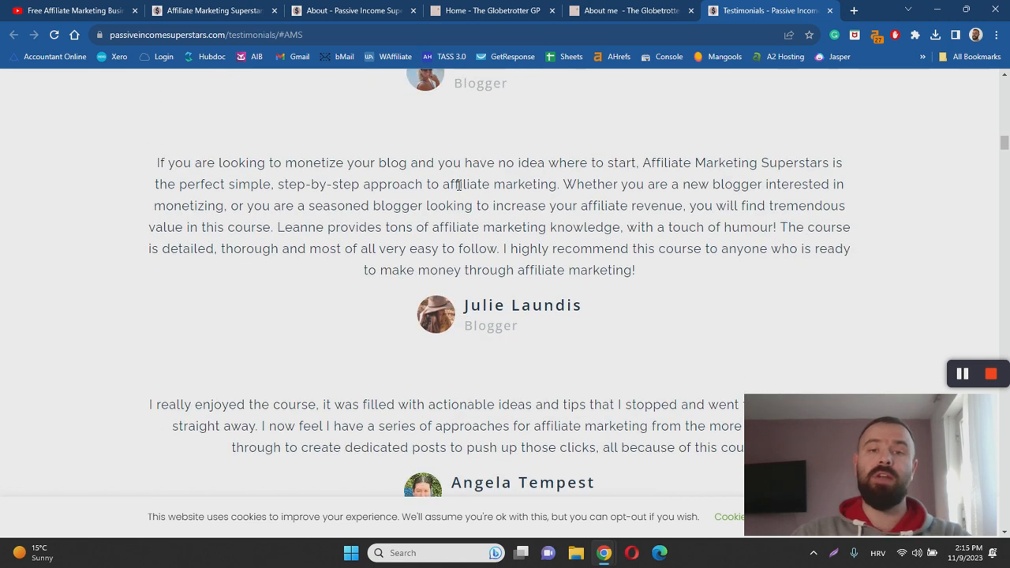
scroll(down, 3)
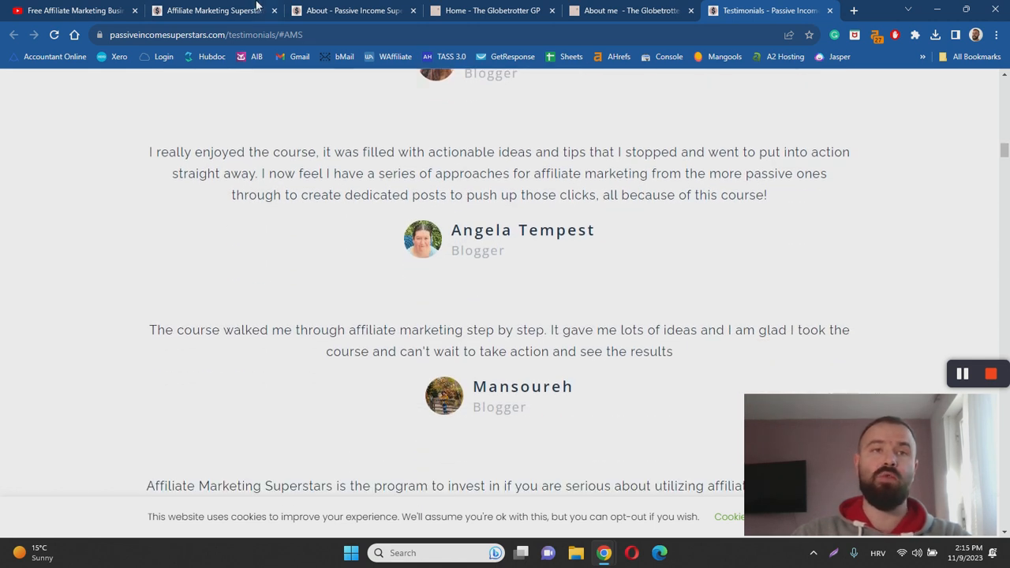
click(208, 10)
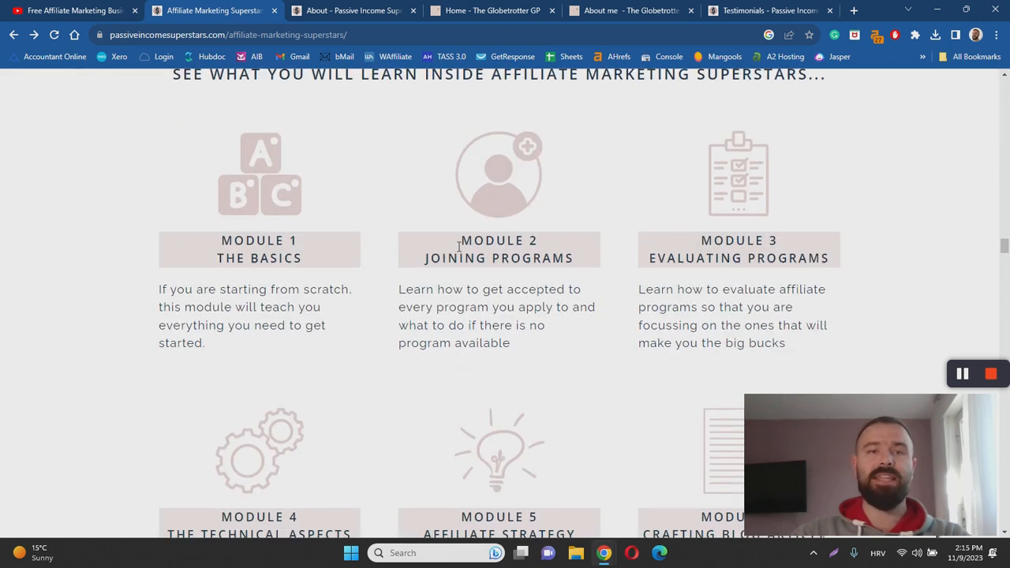
mouse_move(309, 281)
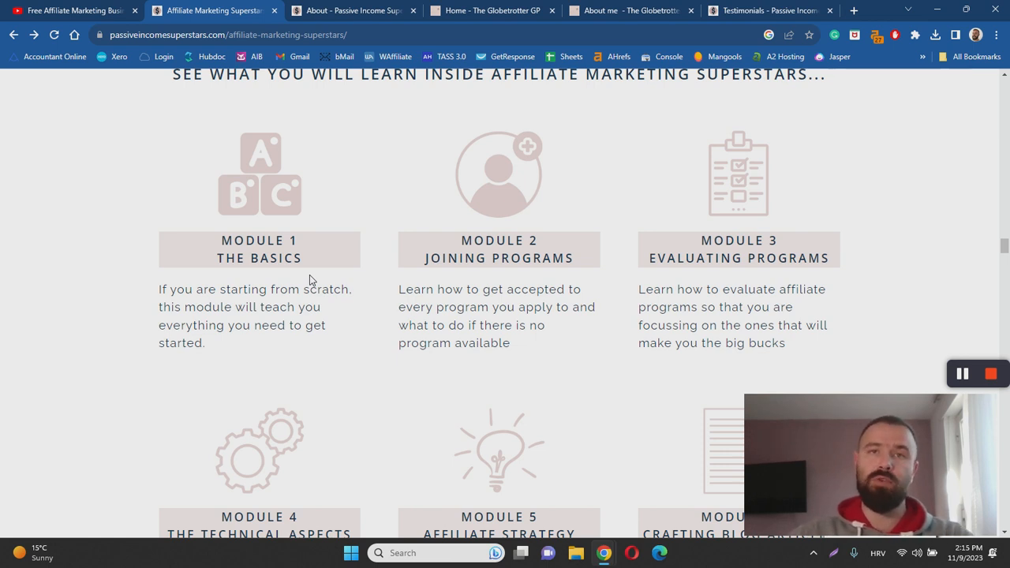
mouse_move(127, 214)
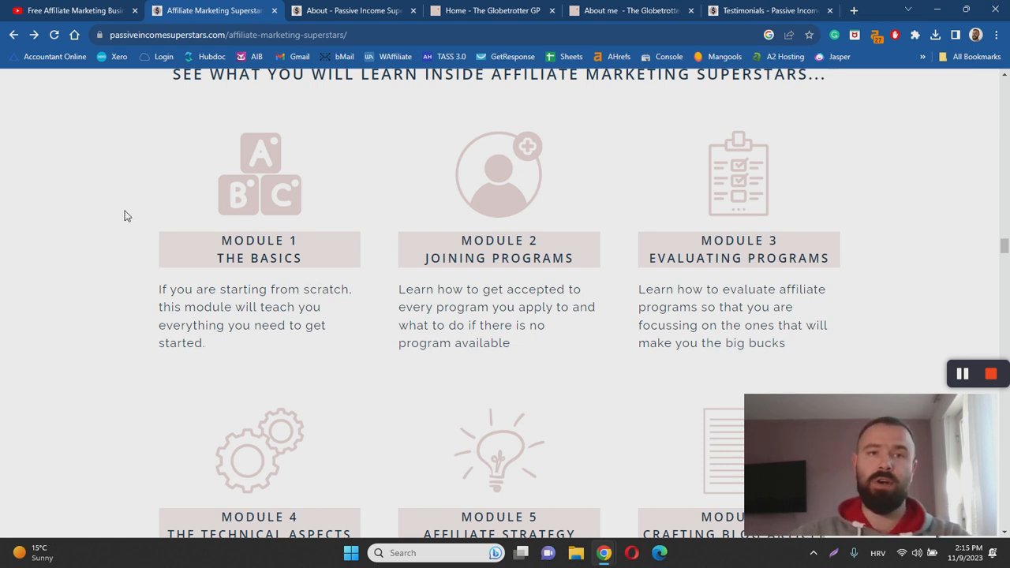
scroll(down, 3)
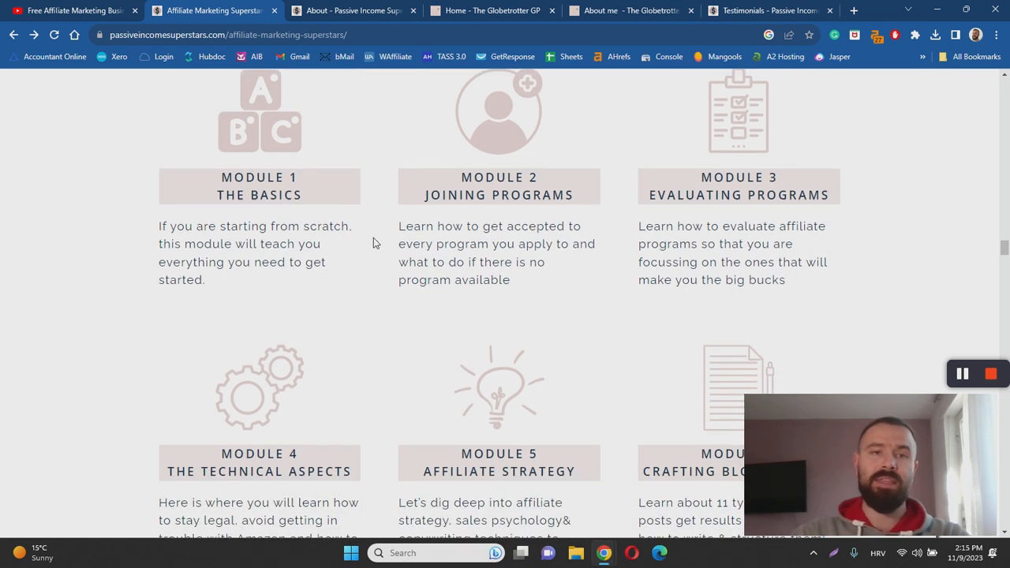
scroll(down, 3)
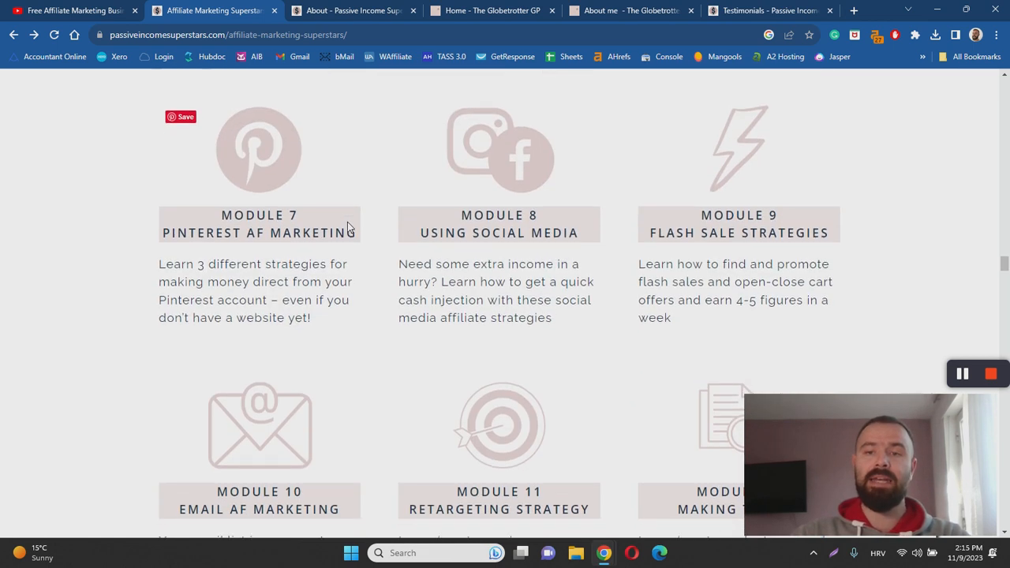
scroll(down, 3)
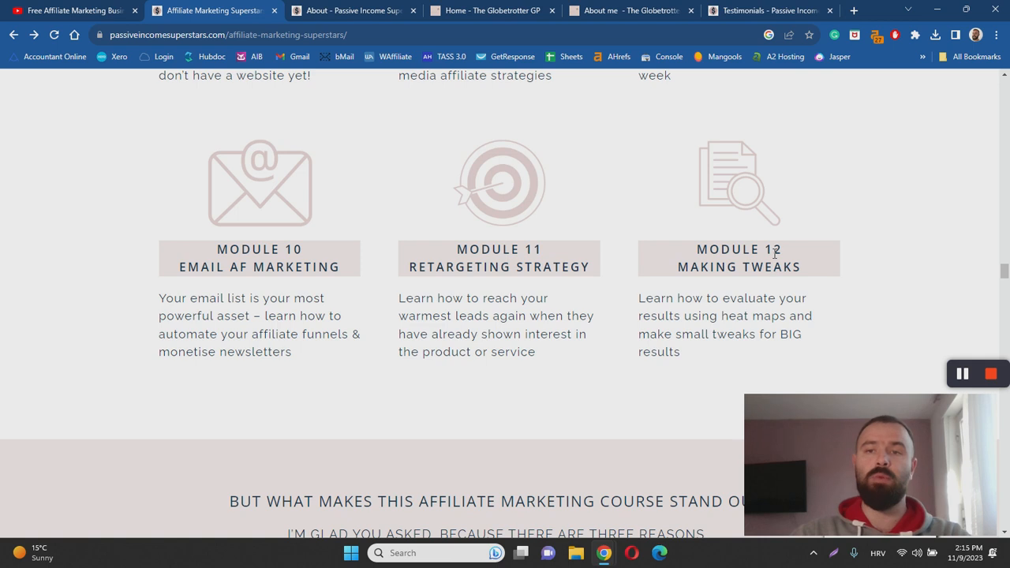
mouse_move(881, 237)
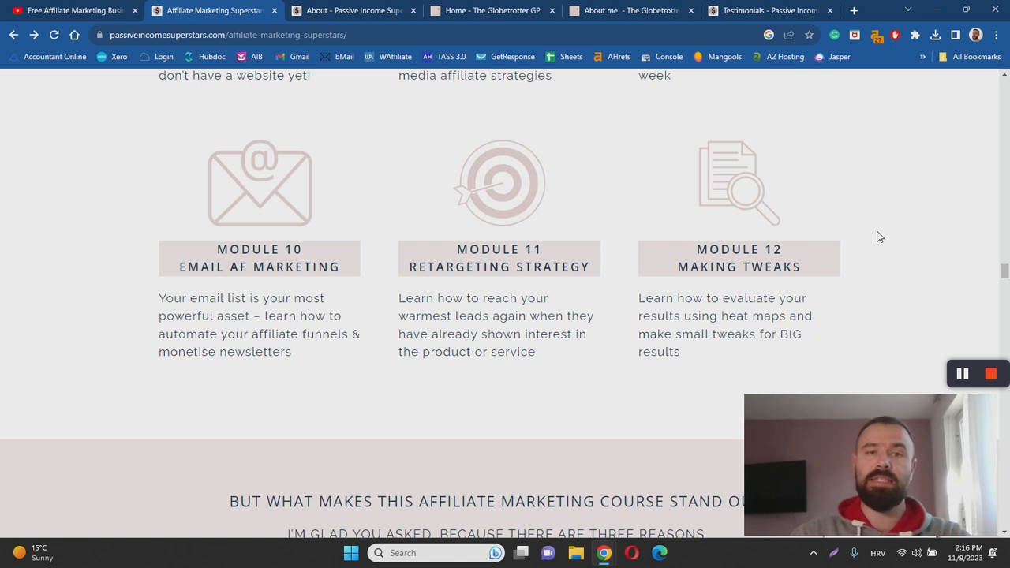
mouse_move(866, 186)
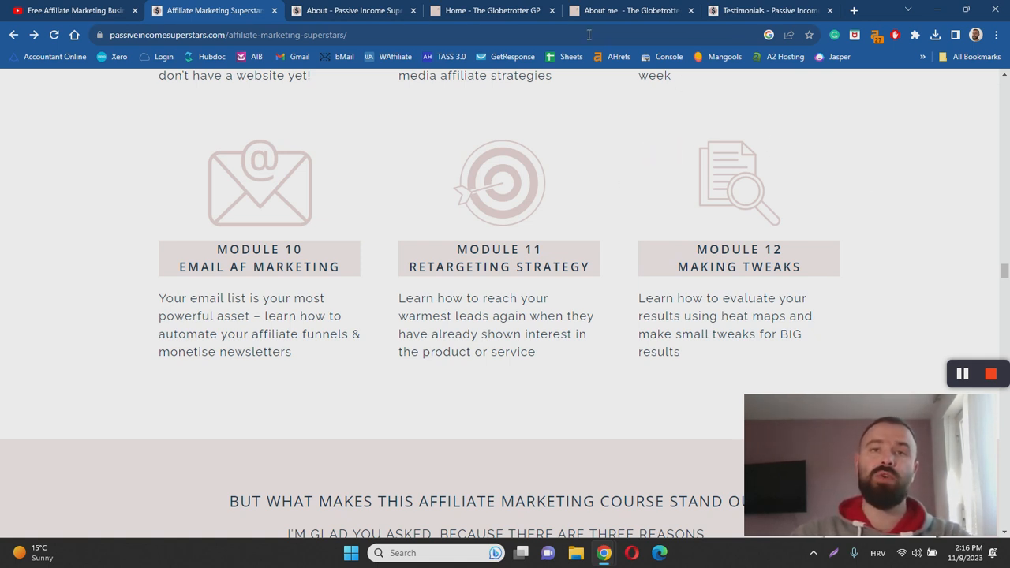
click(492, 9)
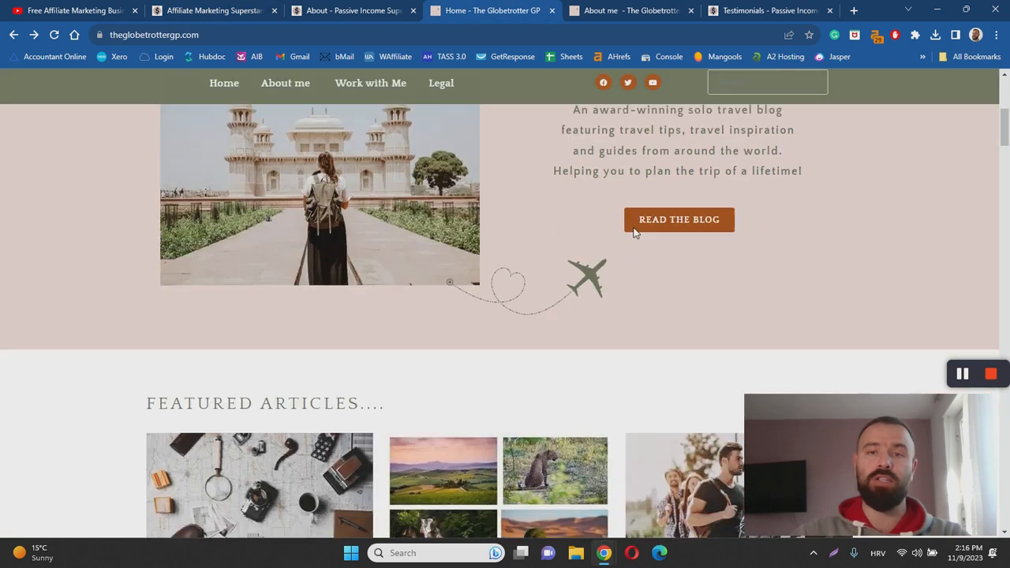
scroll(down, 3)
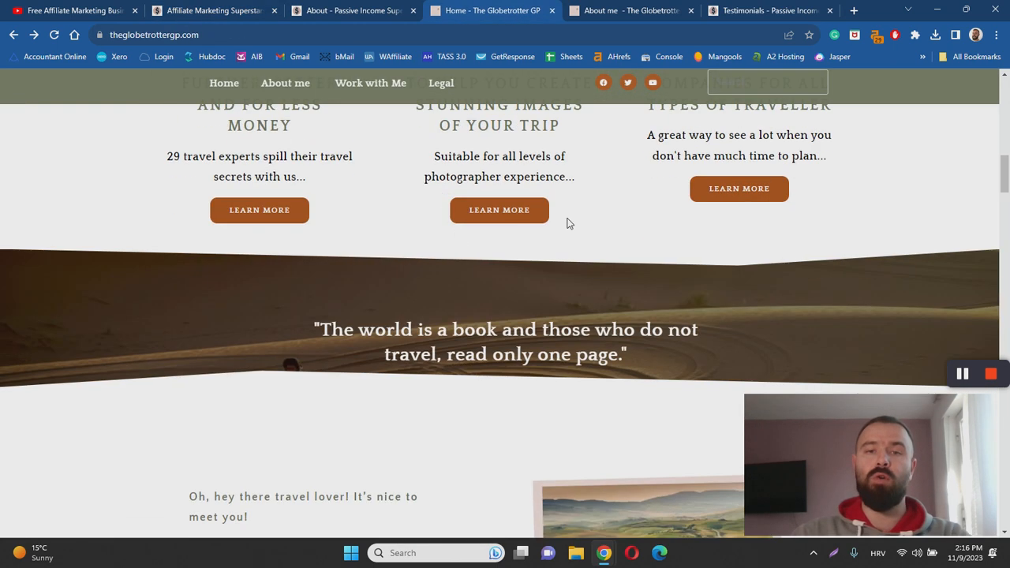
scroll(down, 3)
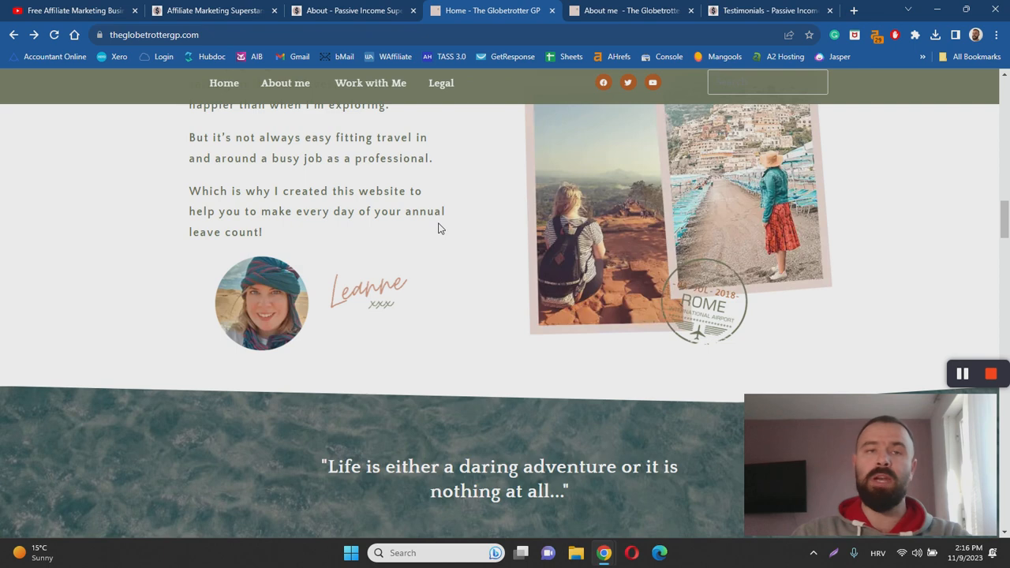
click(208, 9)
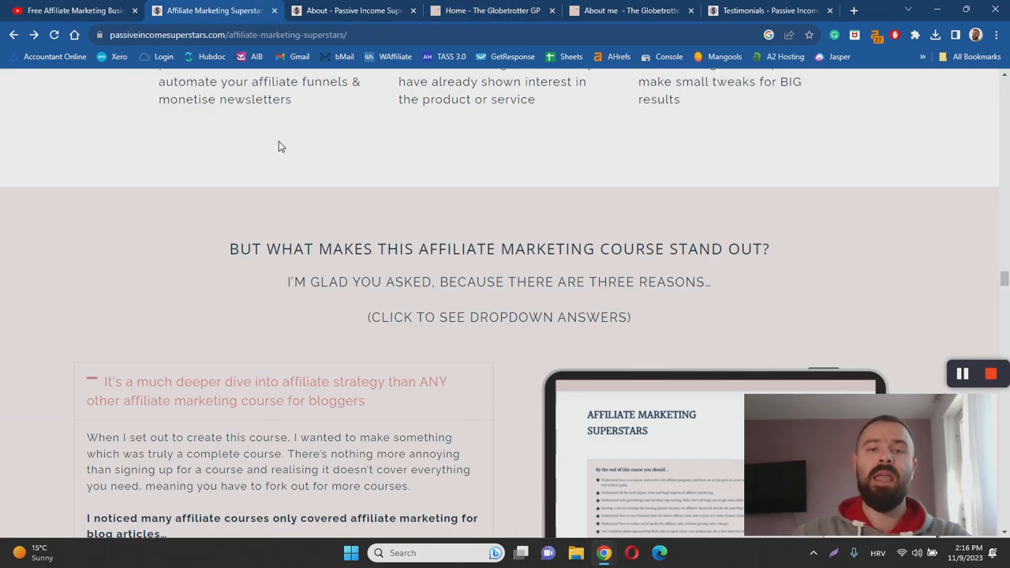
scroll(down, 3)
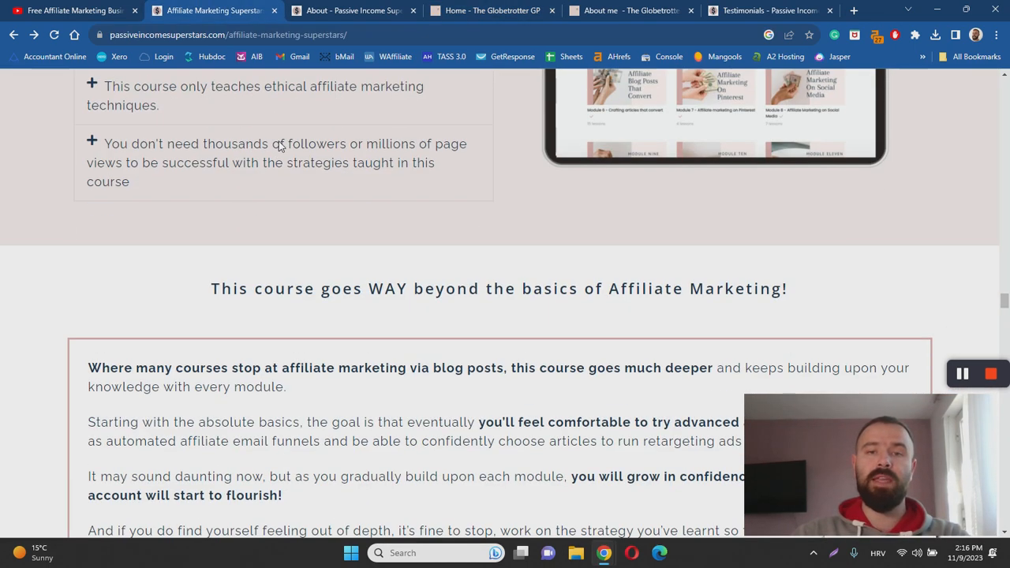
scroll(down, 3)
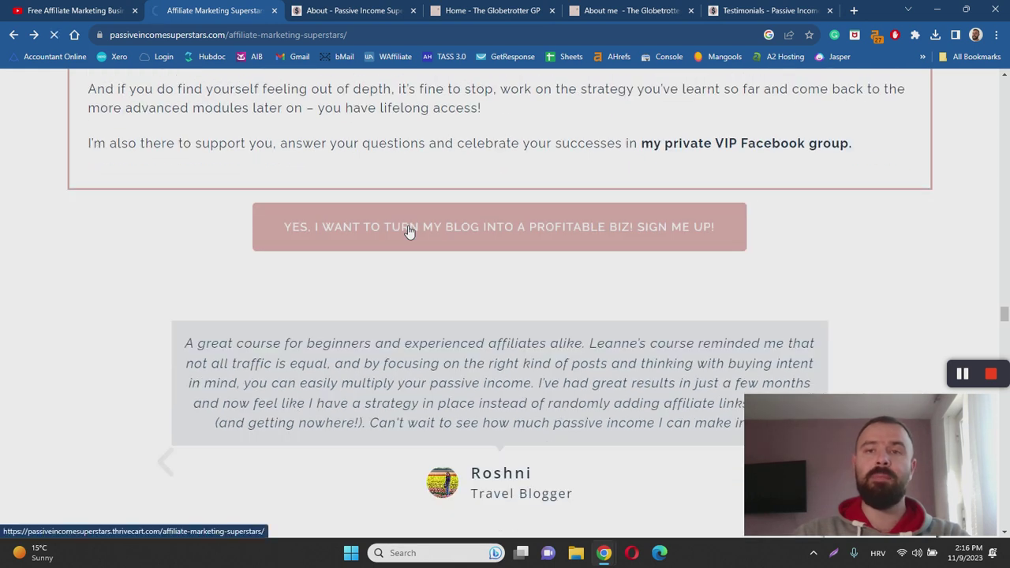
click(499, 228)
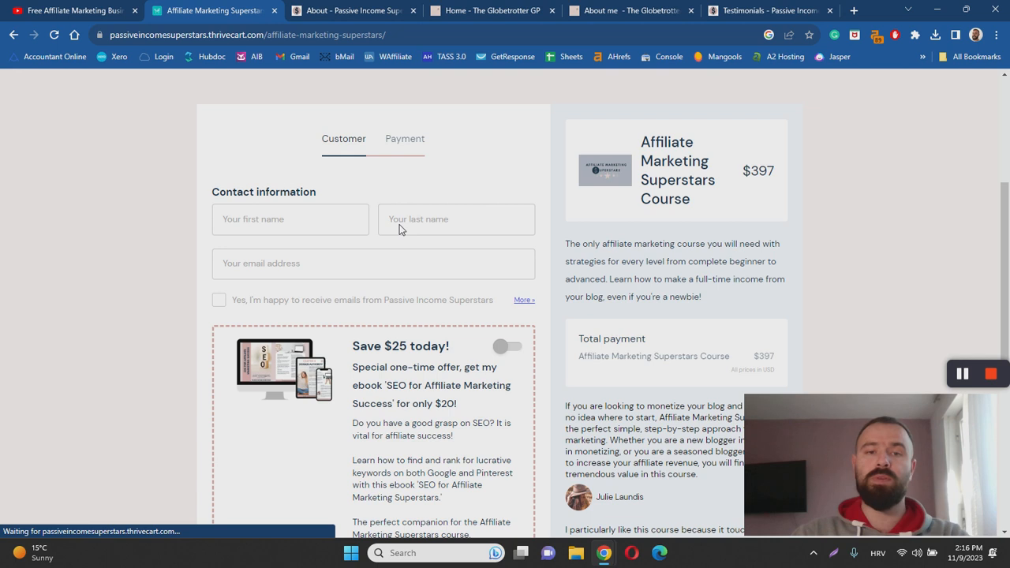
scroll(down, 3)
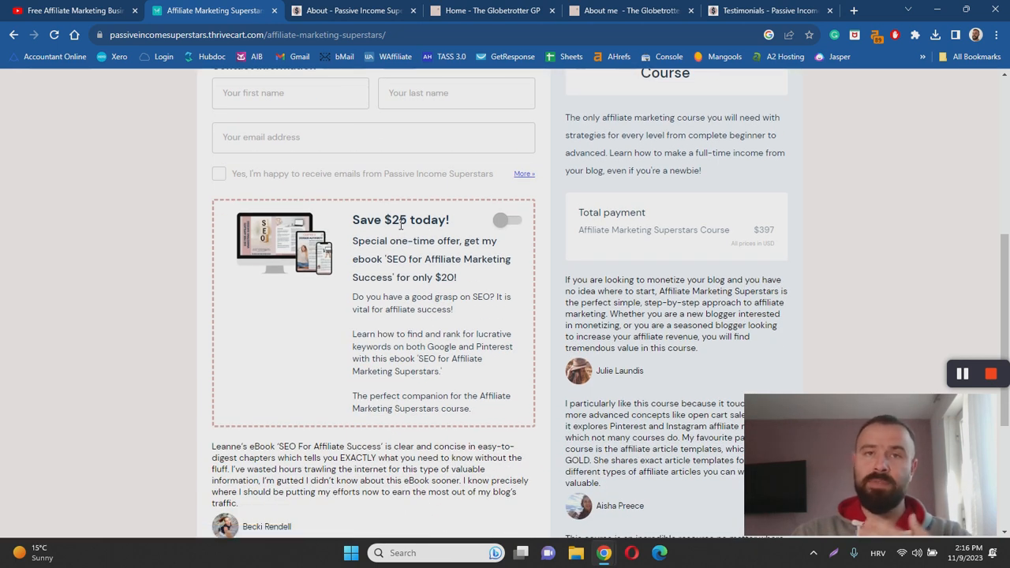
scroll(down, 3)
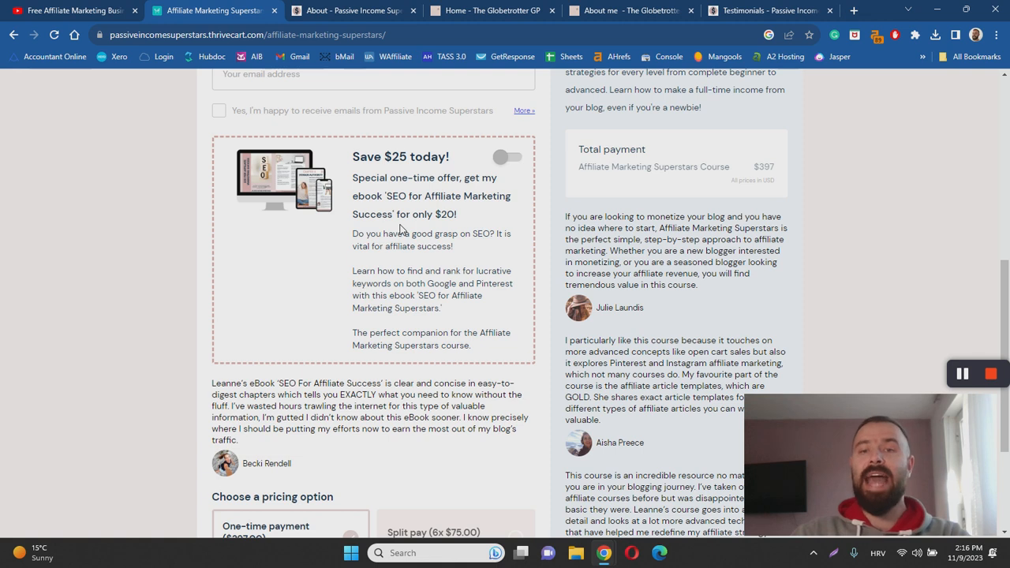
scroll(down, 3)
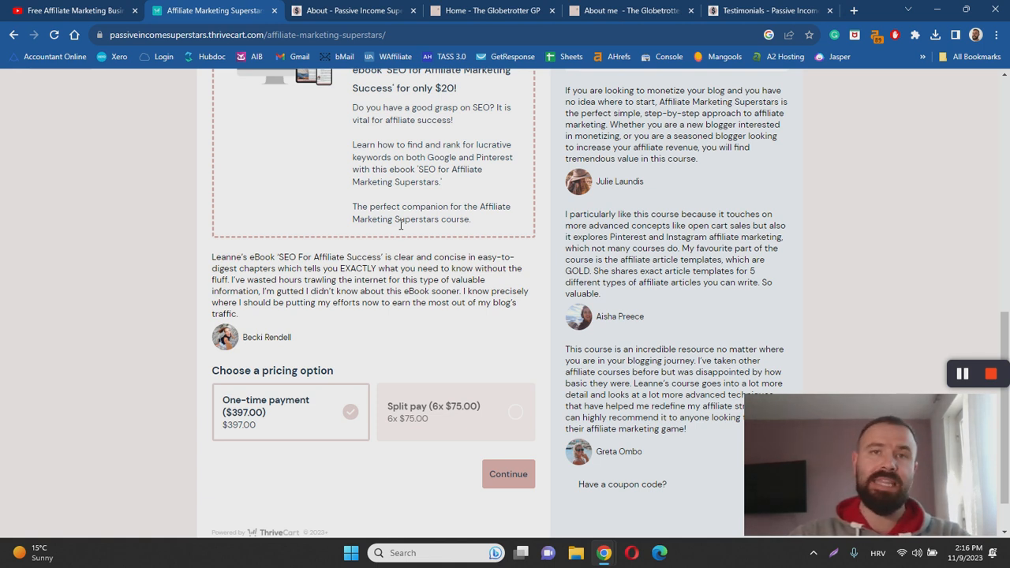
scroll(down, 3)
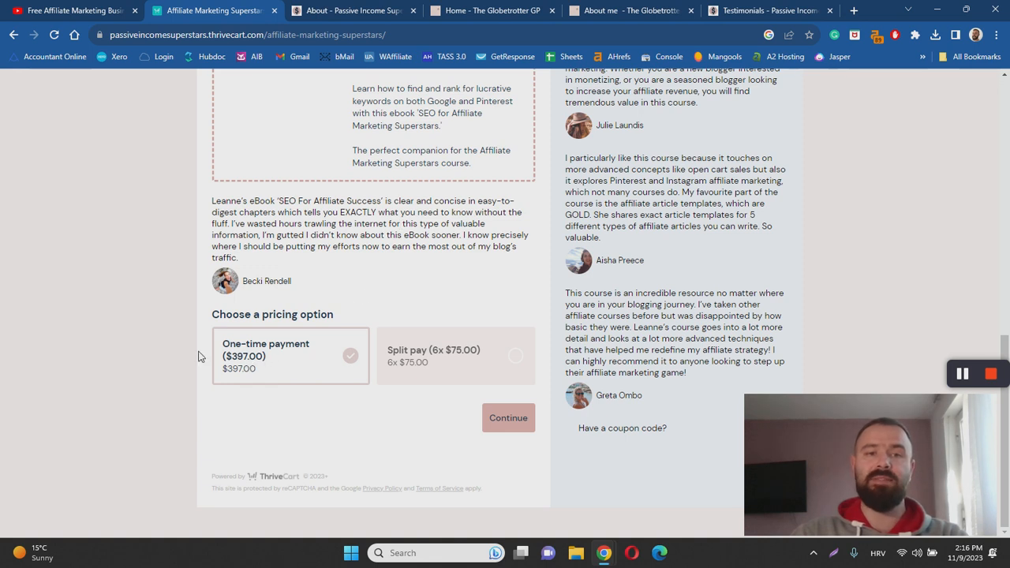
mouse_move(385, 363)
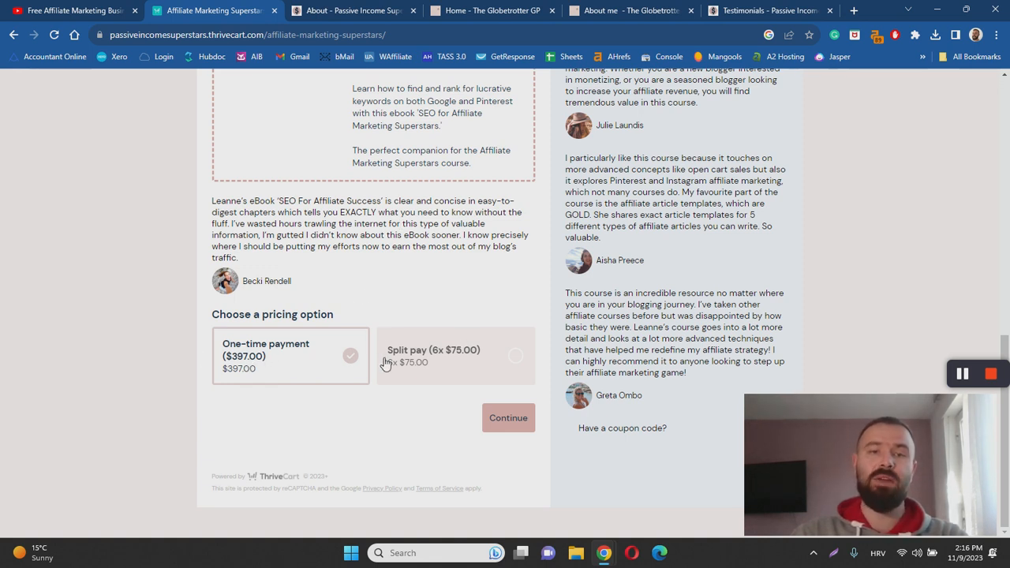
mouse_move(429, 303)
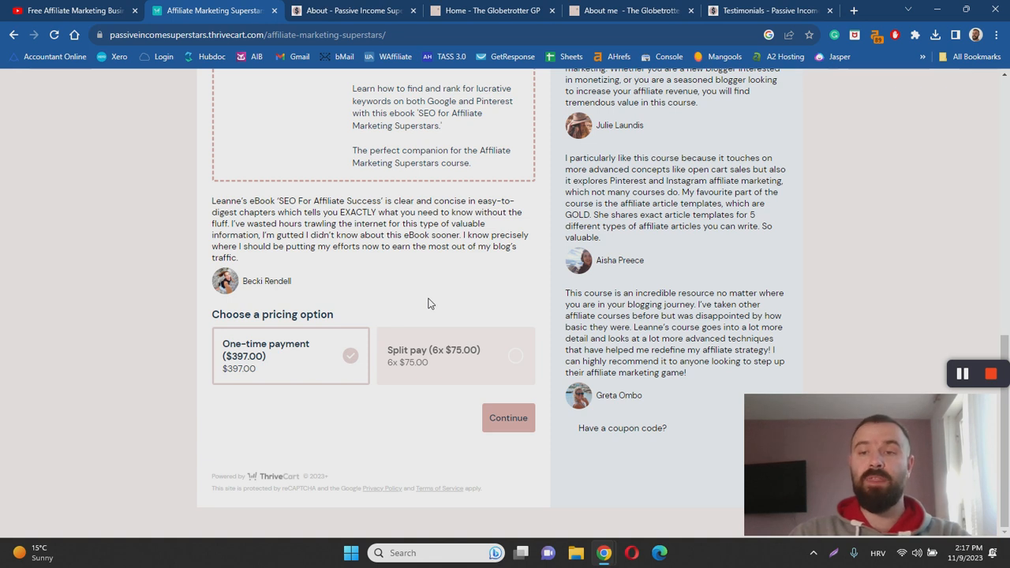
mouse_move(426, 288)
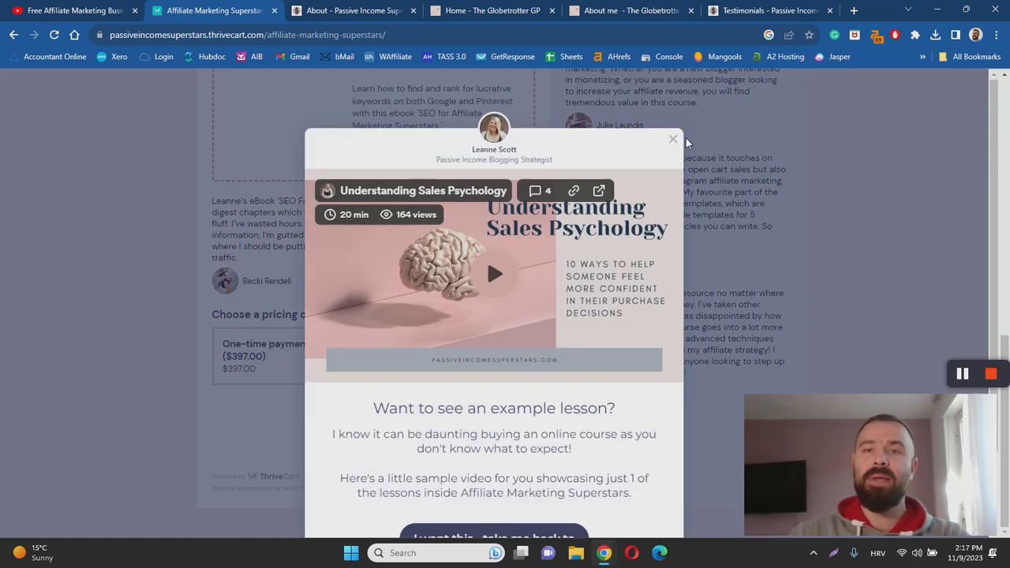
click(673, 139)
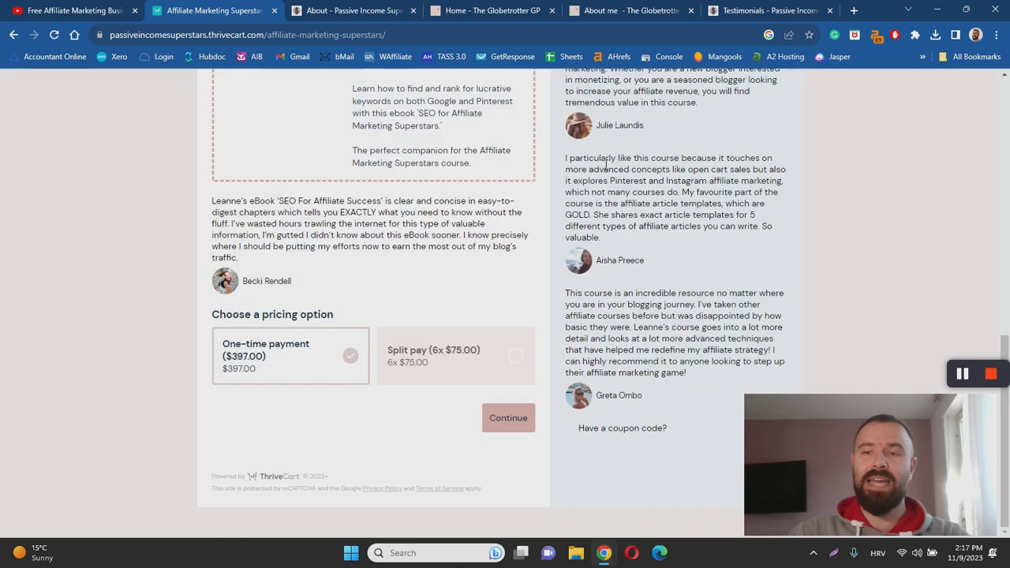
scroll(down, 3)
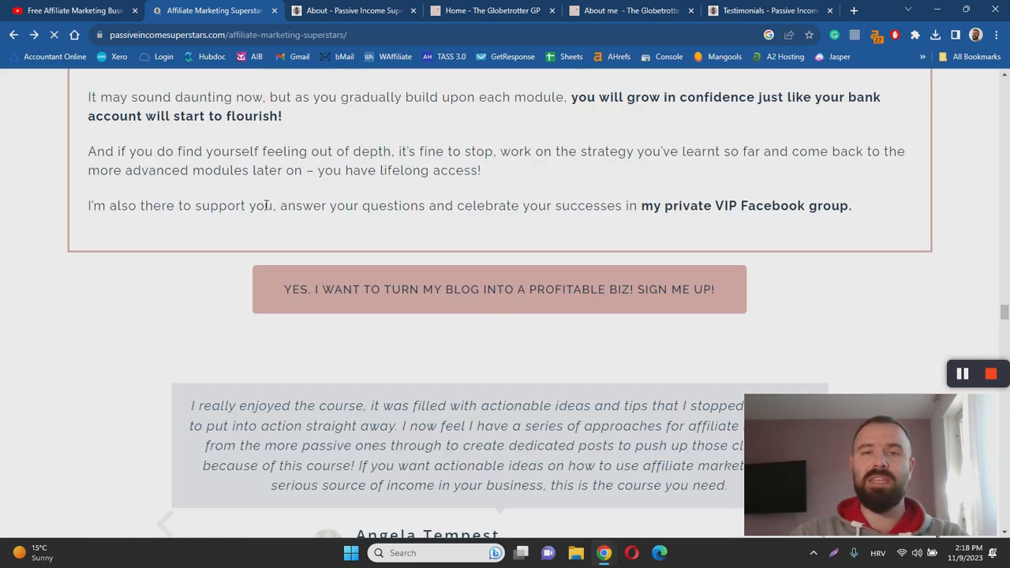
scroll(up, 3)
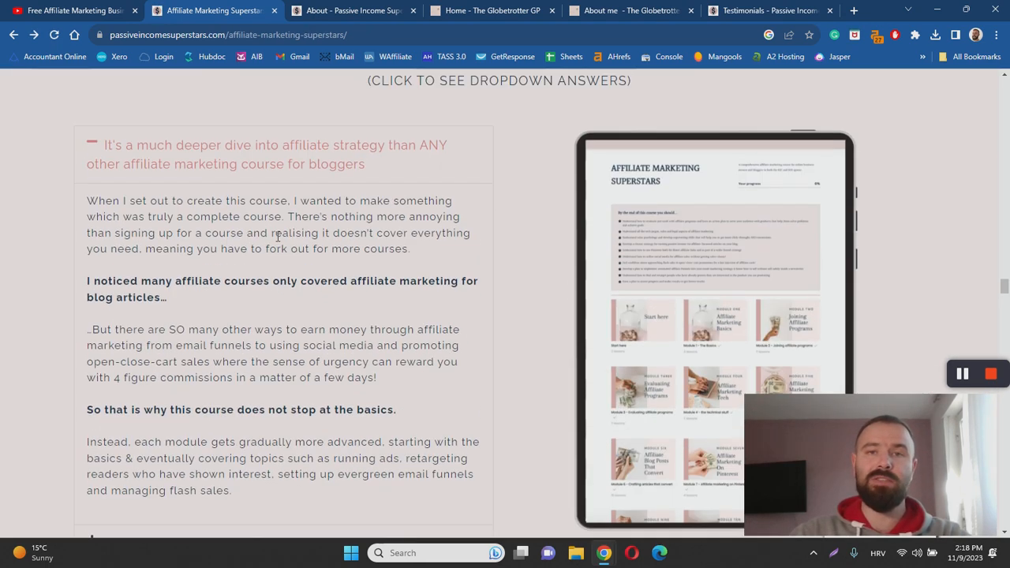
scroll(down, 3)
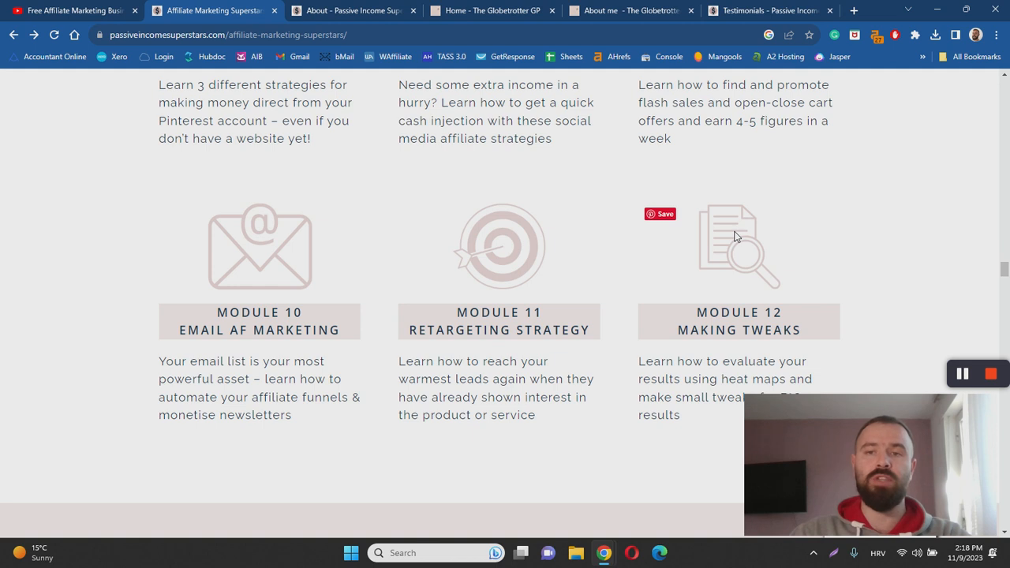
scroll(up, 3)
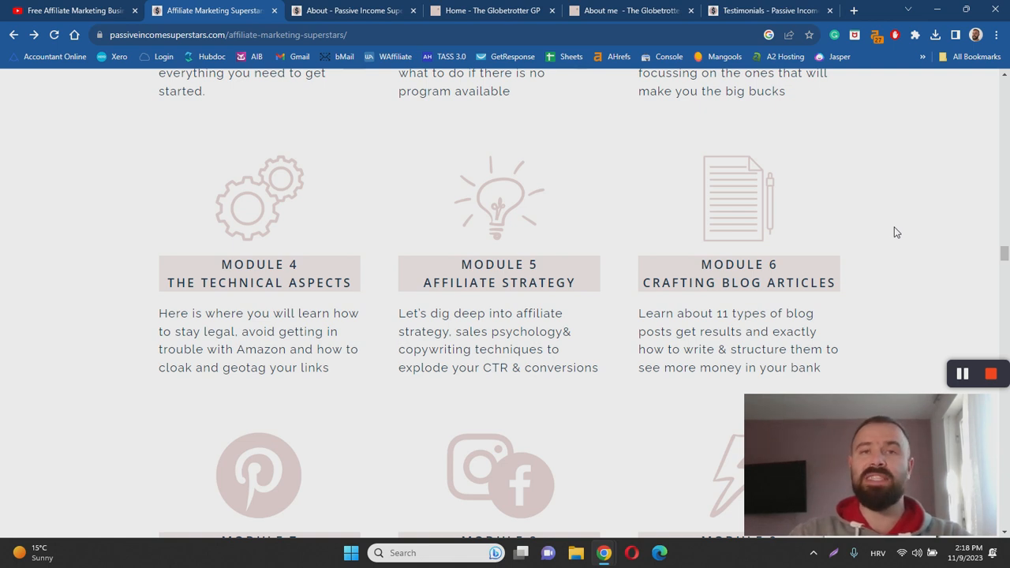
scroll(up, 3)
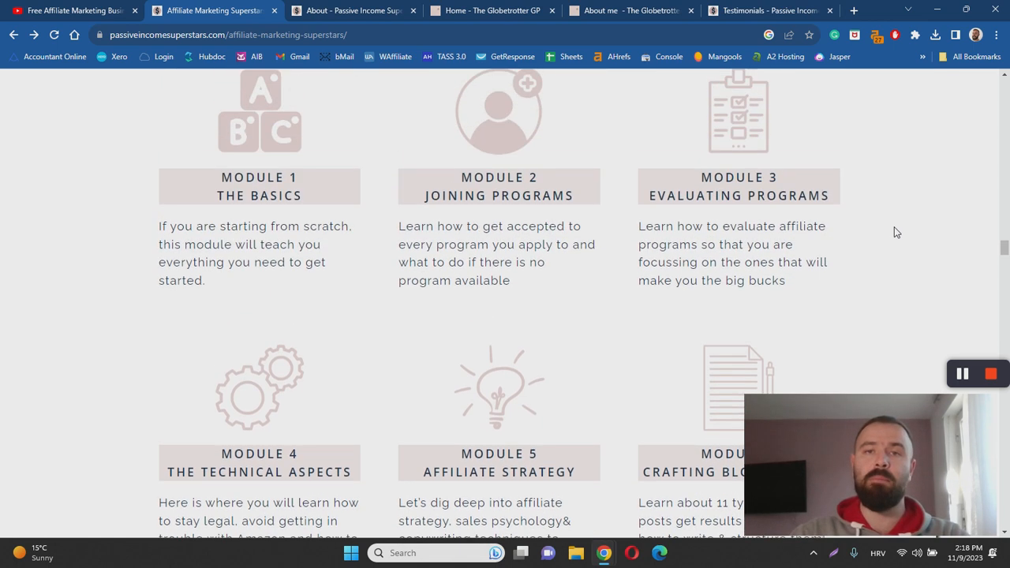
scroll(up, 3)
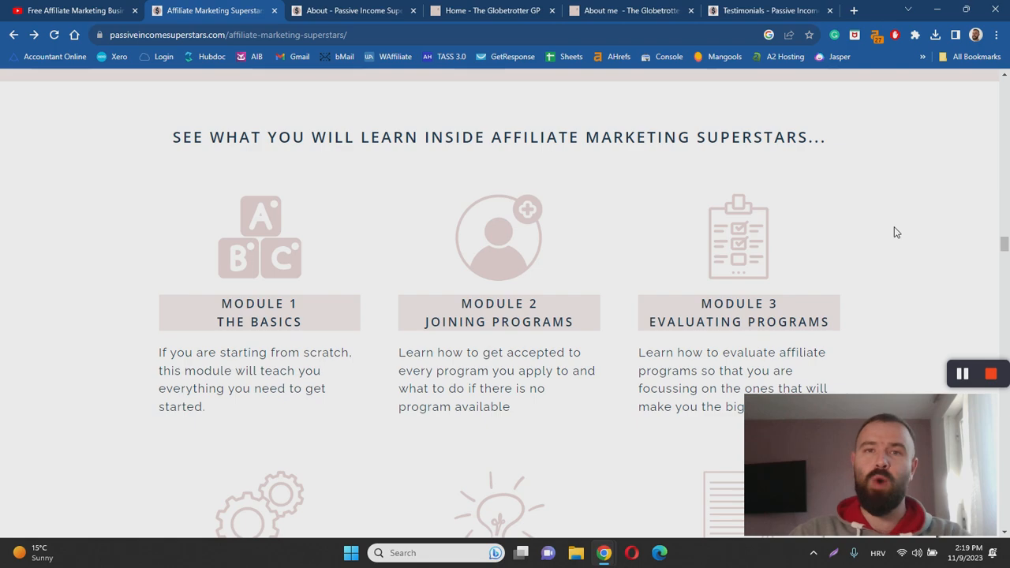
scroll(up, 3)
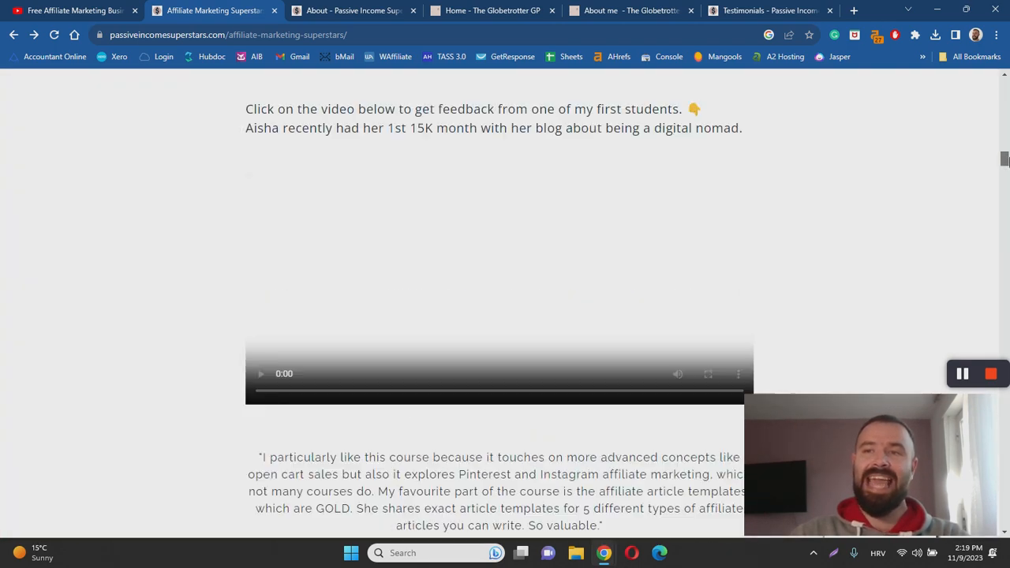
scroll(up, 3)
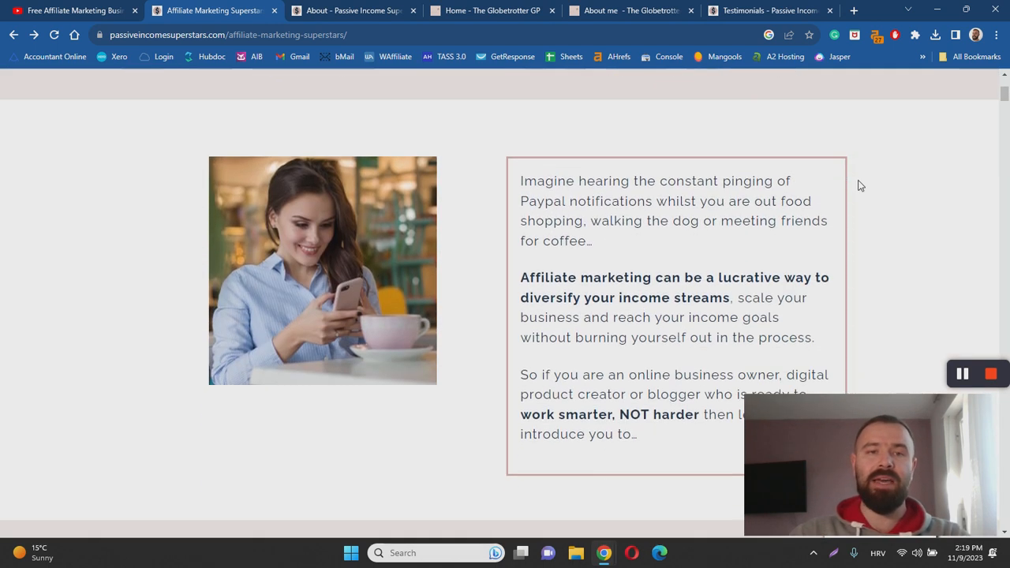
scroll(down, 3)
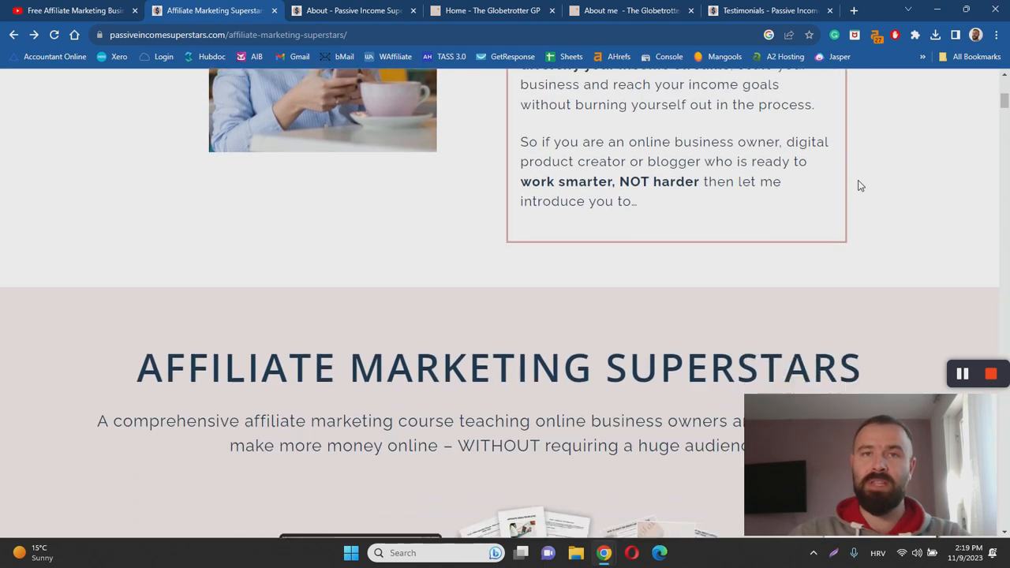
scroll(down, 3)
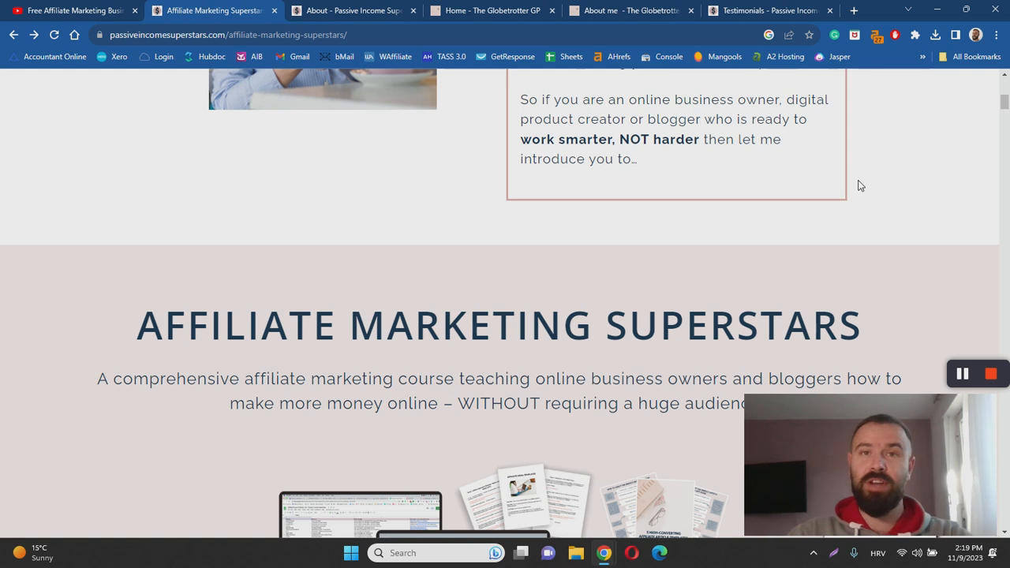
mouse_move(925, 229)
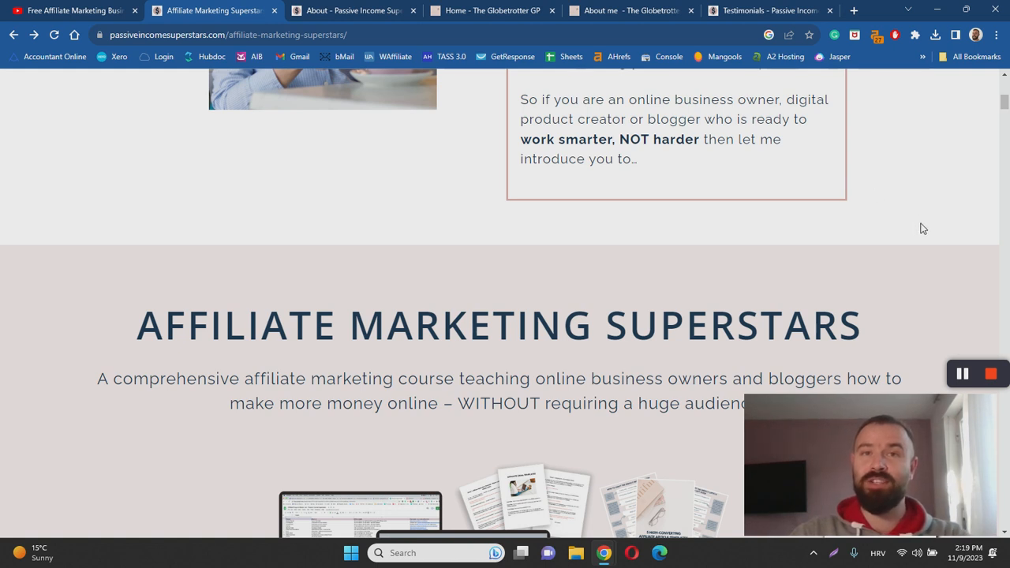